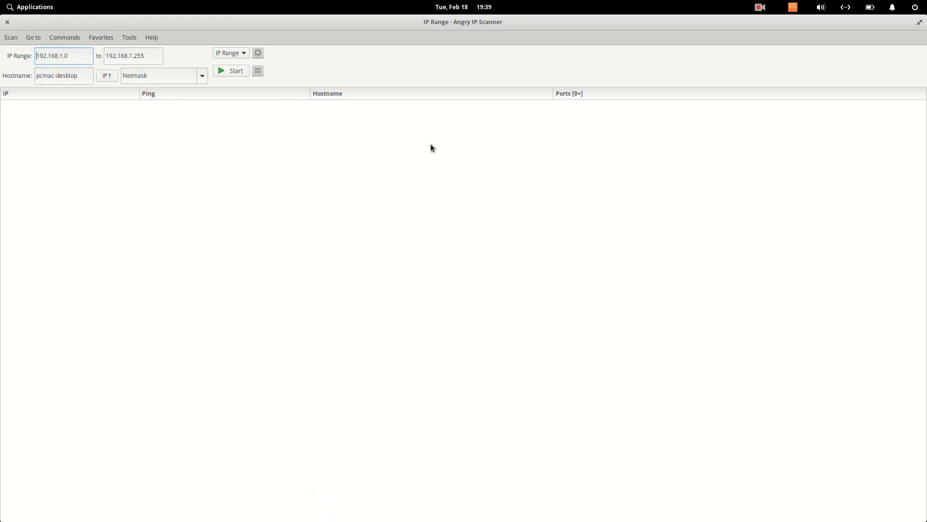
# - Close the Angry IP Scanner window showing the 192.168.1.0–192.168.1.255 range
pyautogui.click(231, 71)
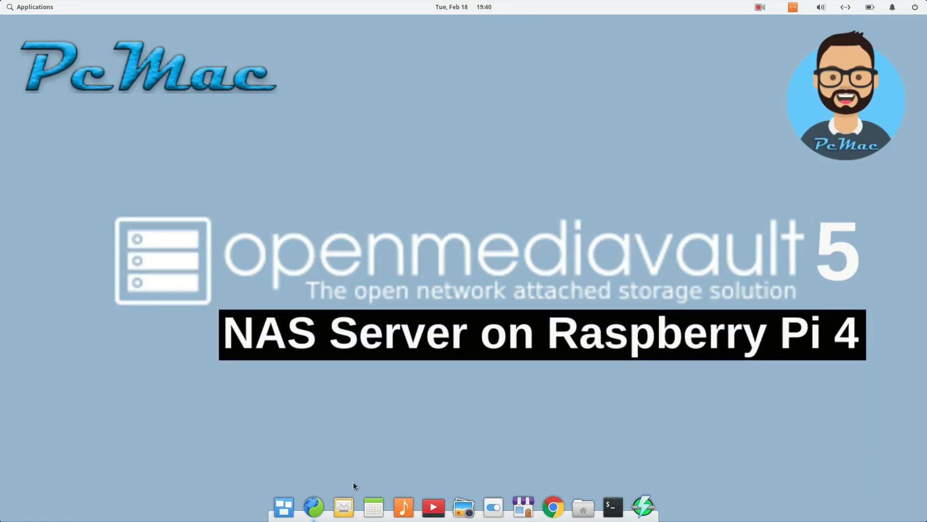
# - Open the openmediavault web UI and view Date & Time: Asia/Kolkata, NTP pool.ntp.org
pyautogui.click(554, 506)
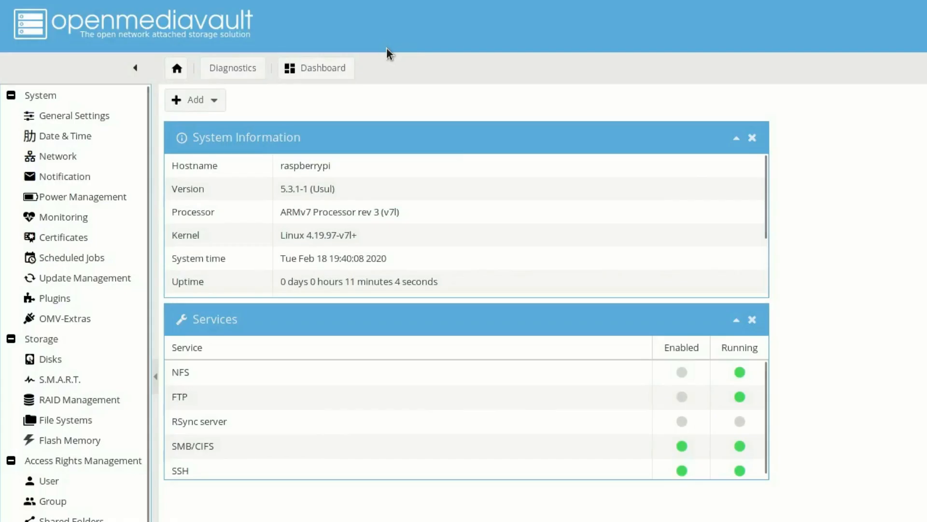
pyautogui.click(74, 116)
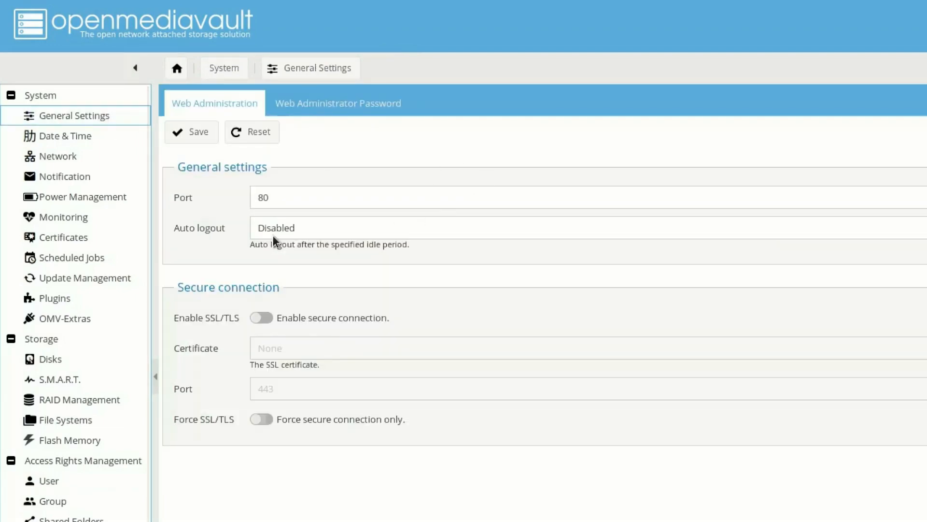
pyautogui.moveTo(316, 222)
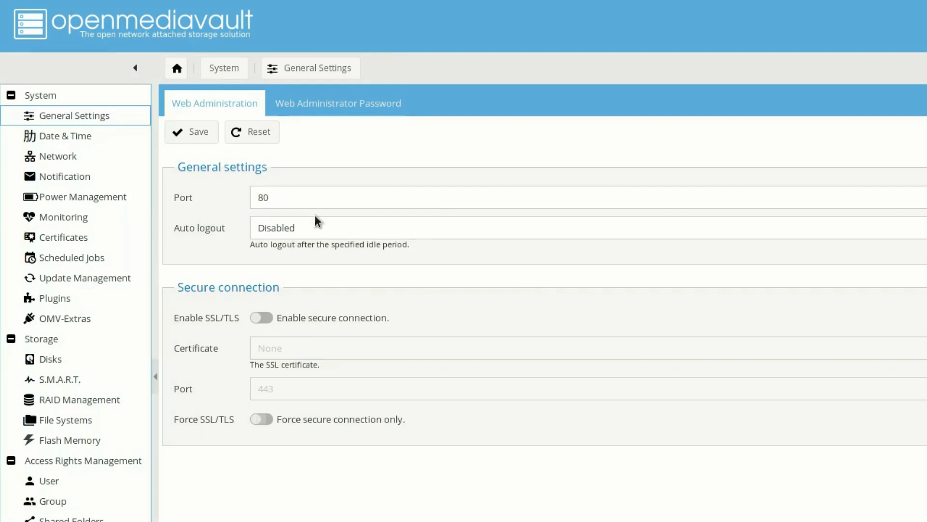
pyautogui.moveTo(102, 139)
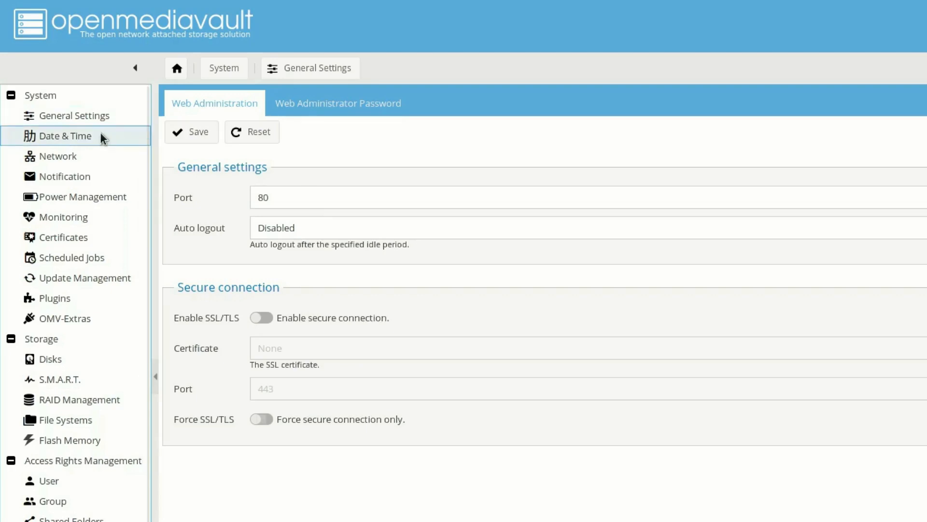
pyautogui.click(64, 136)
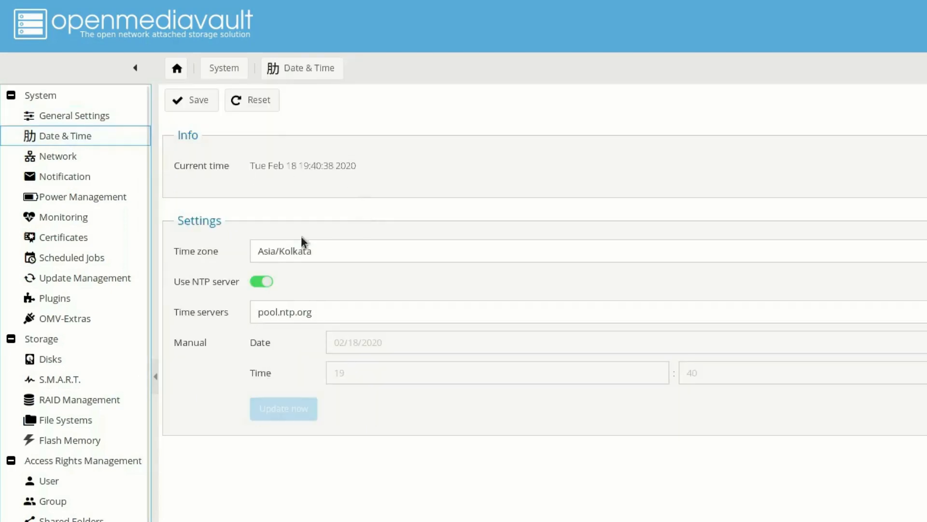
pyautogui.moveTo(329, 259)
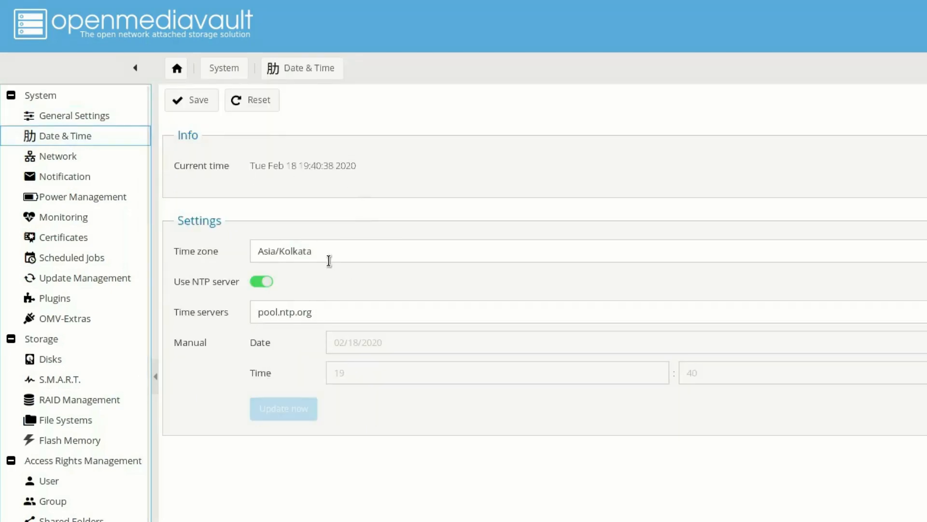
pyautogui.moveTo(58, 178)
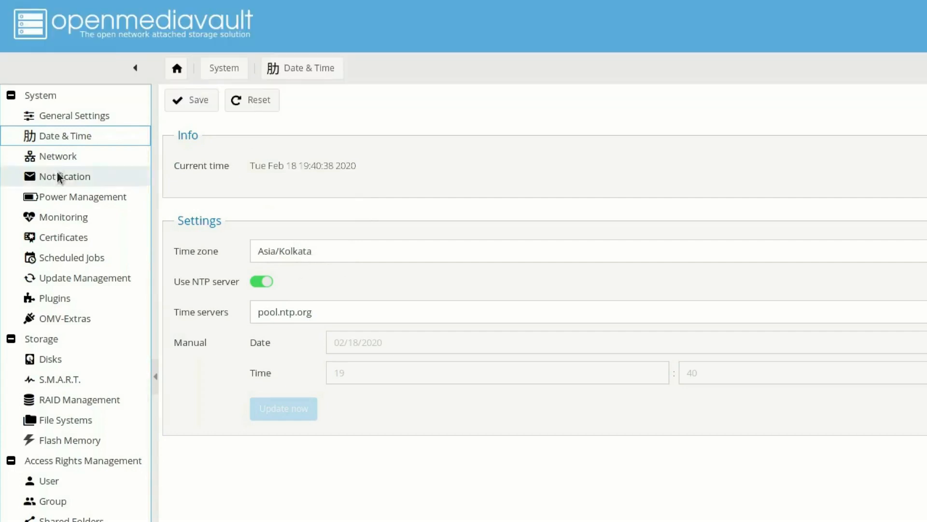
pyautogui.moveTo(53, 162)
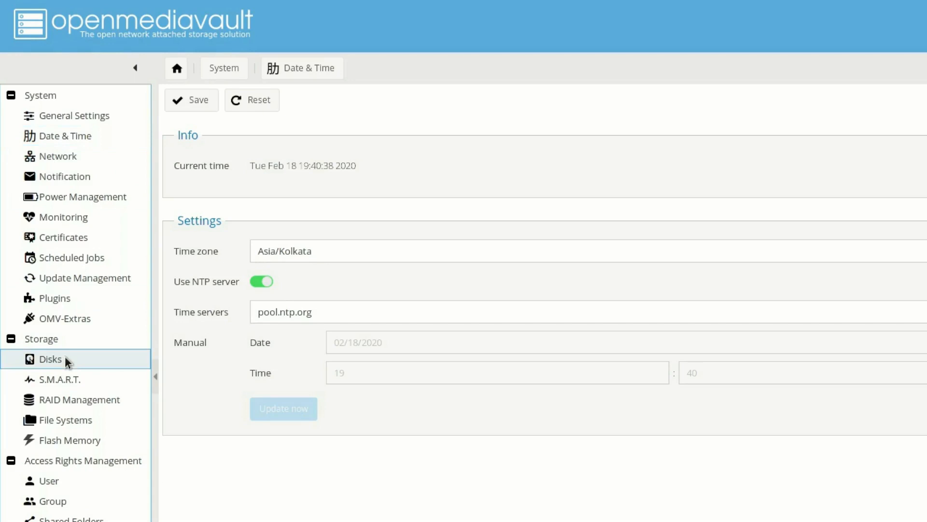
# - Quick-wipe the 28.64 GiB SanDisk disk /dev/sda from the disks list
pyautogui.click(46, 359)
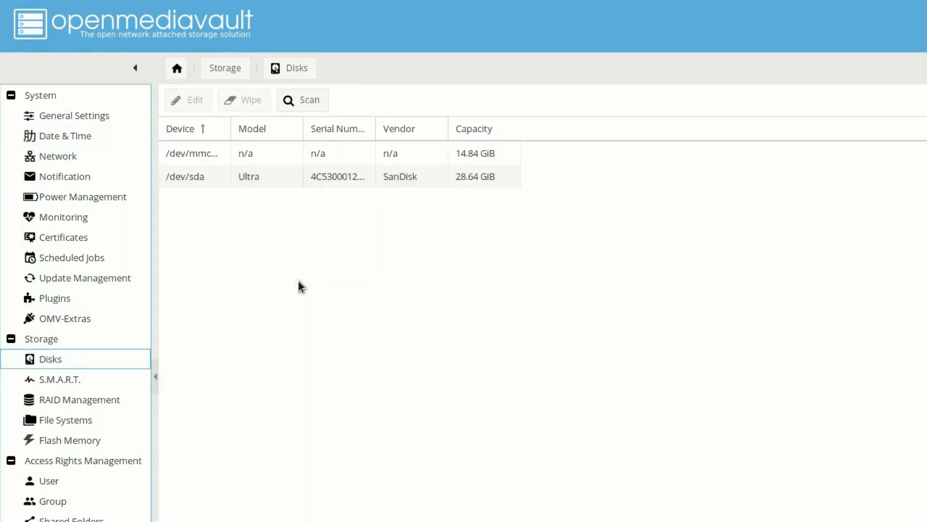
pyautogui.moveTo(304, 245)
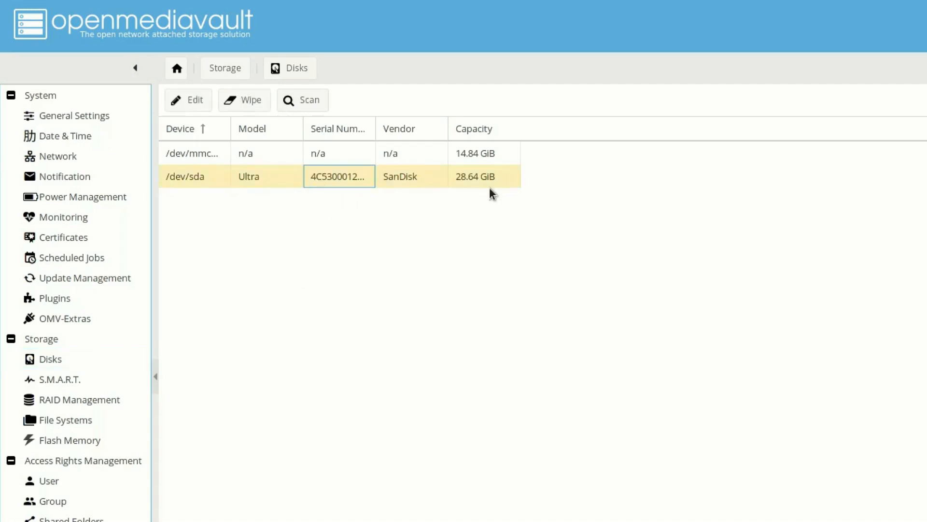
pyautogui.click(244, 100)
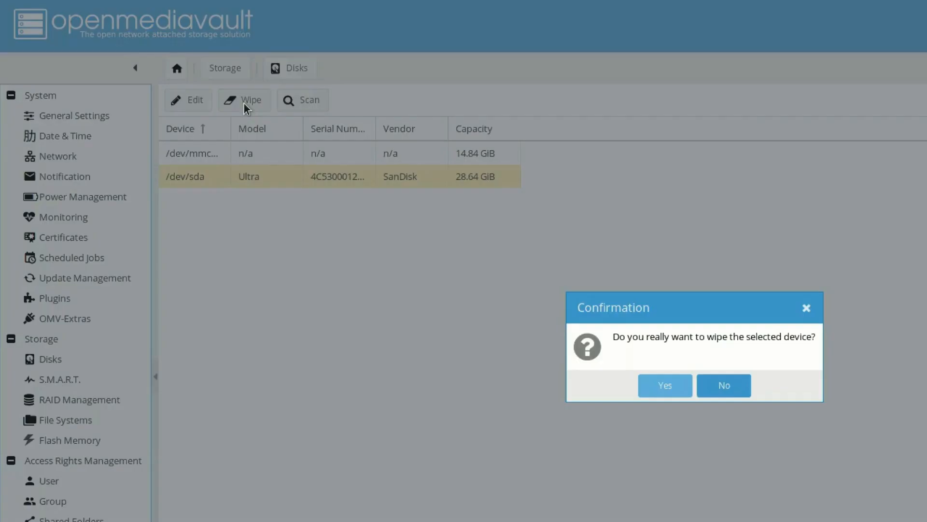
pyautogui.click(665, 386)
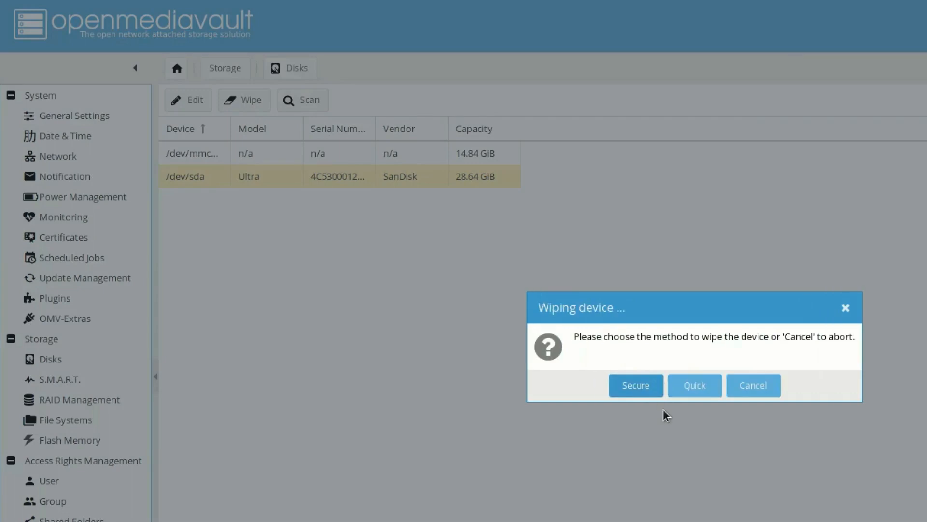
pyautogui.click(695, 385)
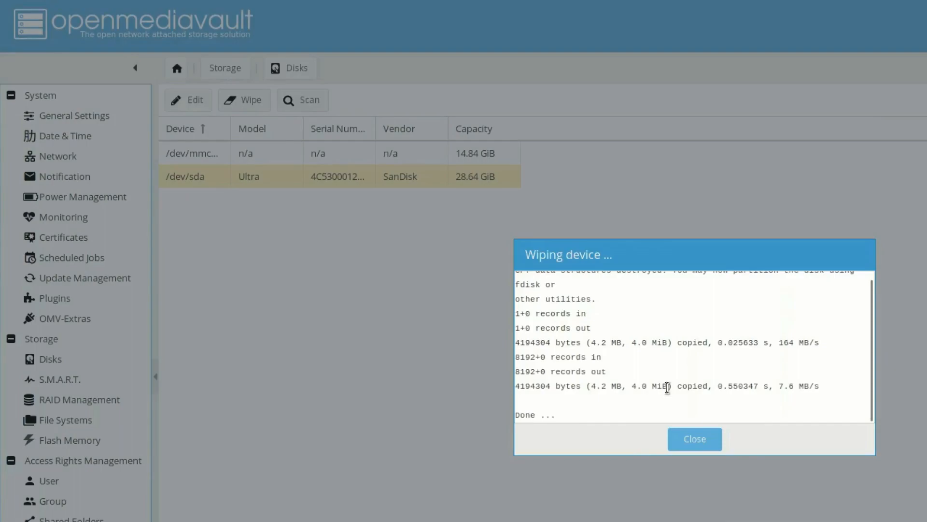
pyautogui.click(695, 439)
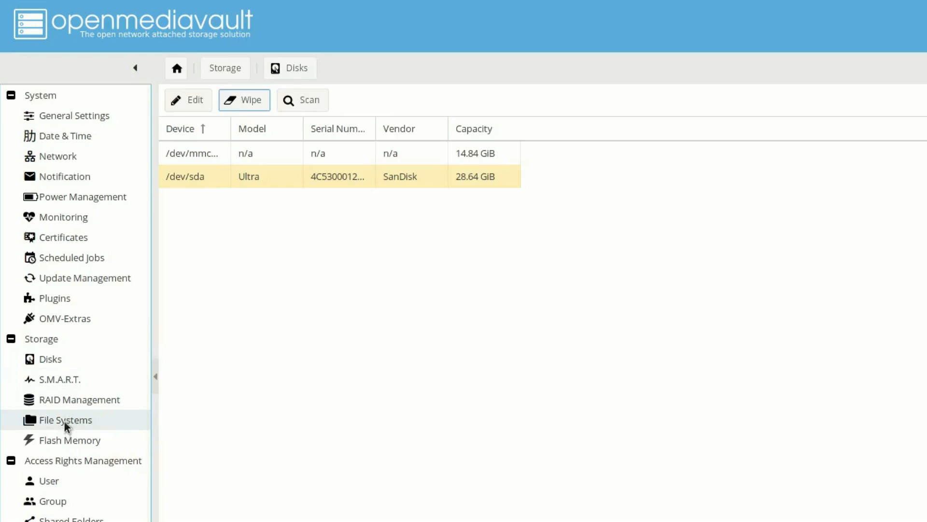
# - Create an EXT4 file system labelled 'Store' on the 28.64 GiB Ultra drive
pyautogui.click(64, 420)
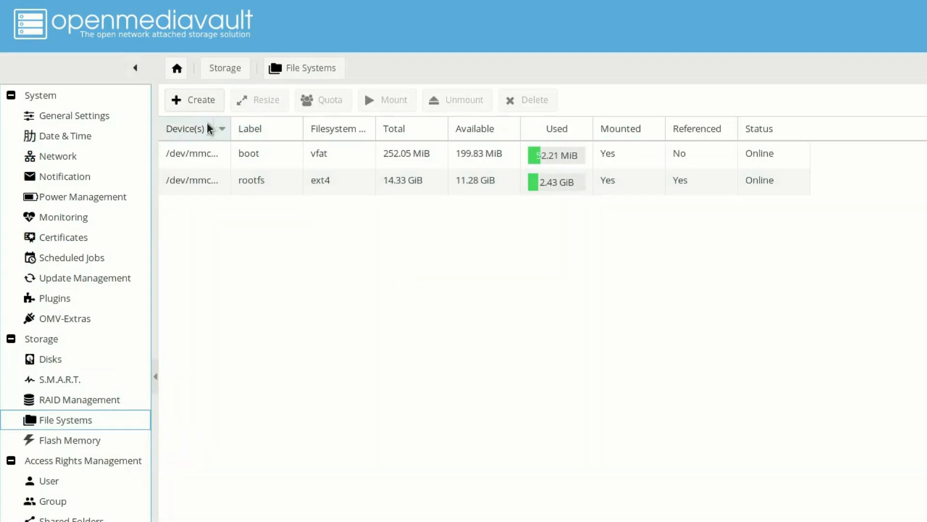
pyautogui.click(194, 100)
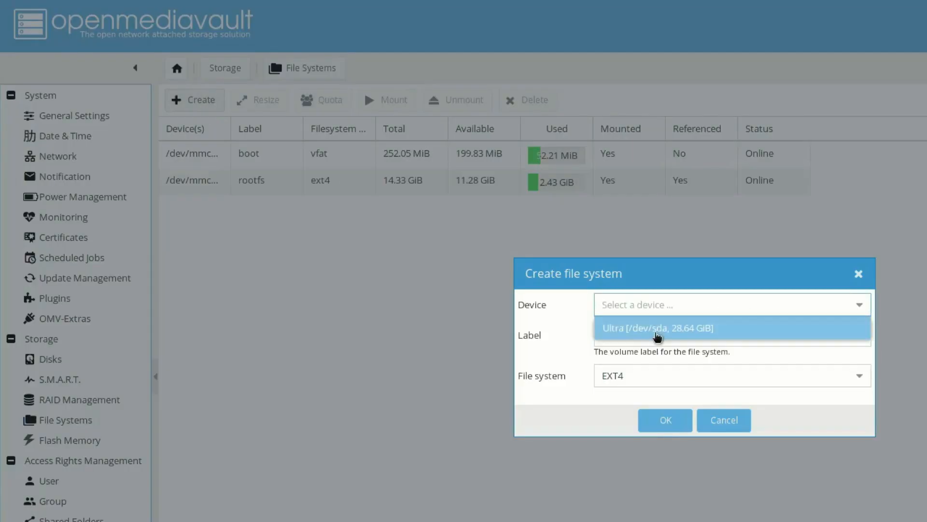
pyautogui.click(657, 328)
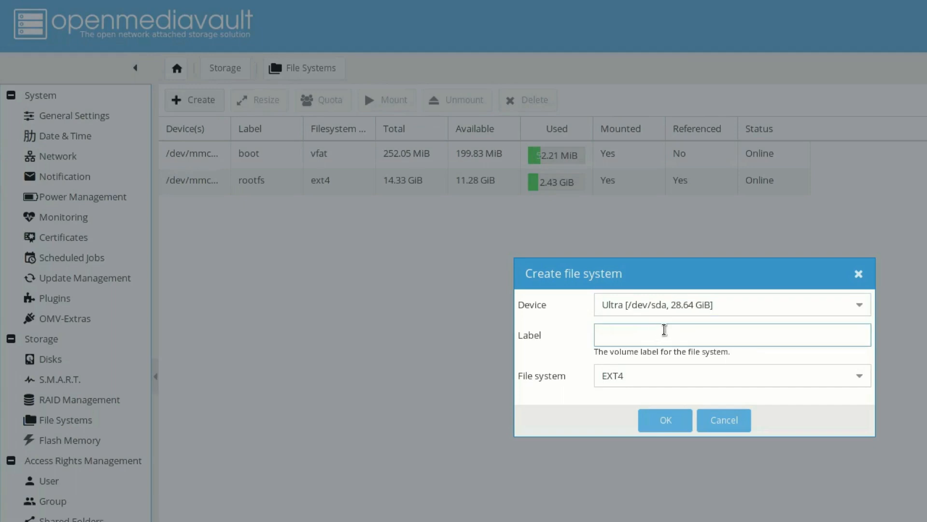
pyautogui.write('Store')
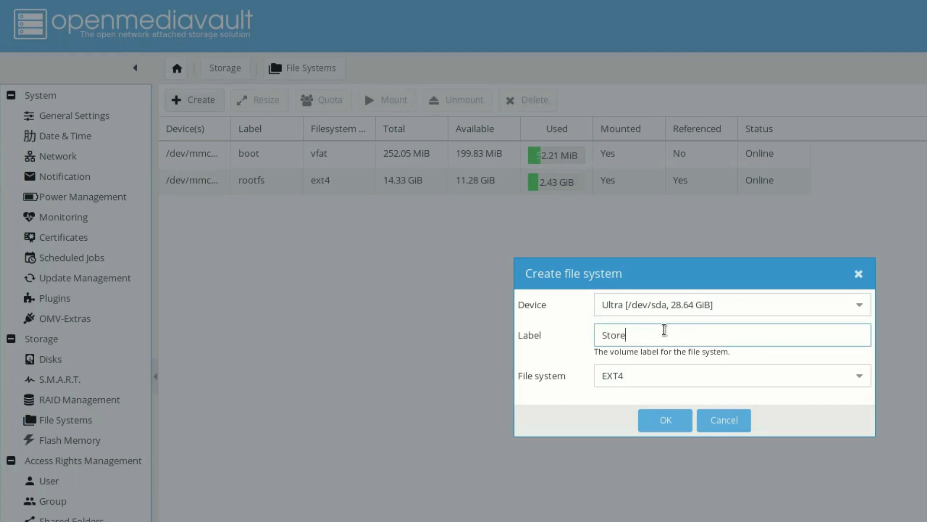
pyautogui.moveTo(659, 408)
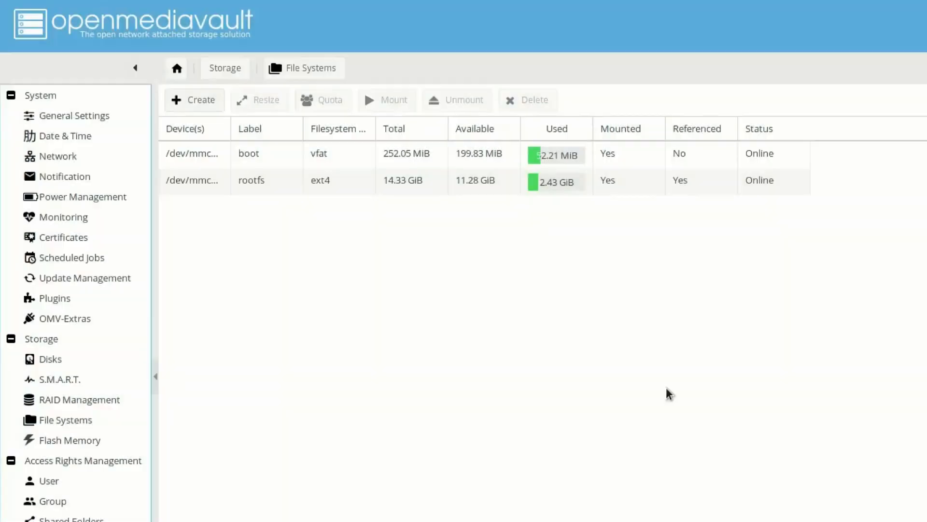
pyautogui.click(193, 100)
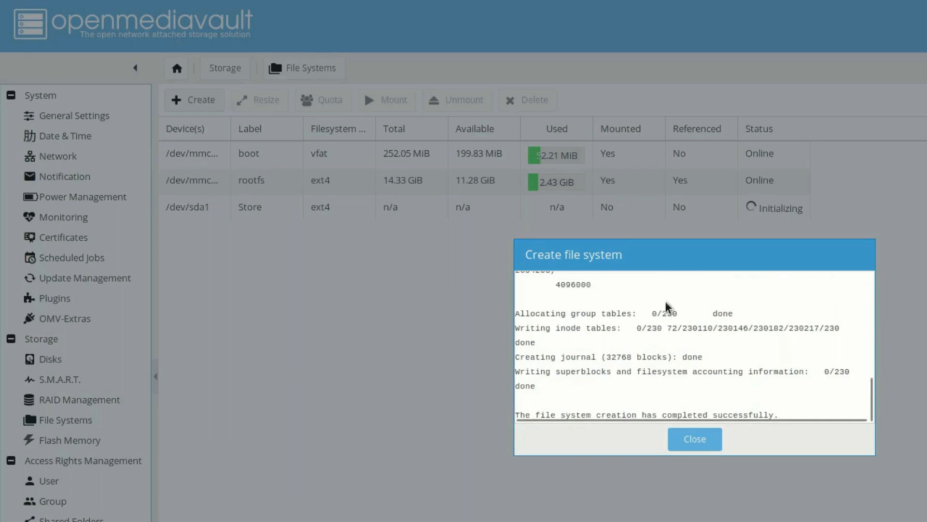
pyautogui.moveTo(695, 443)
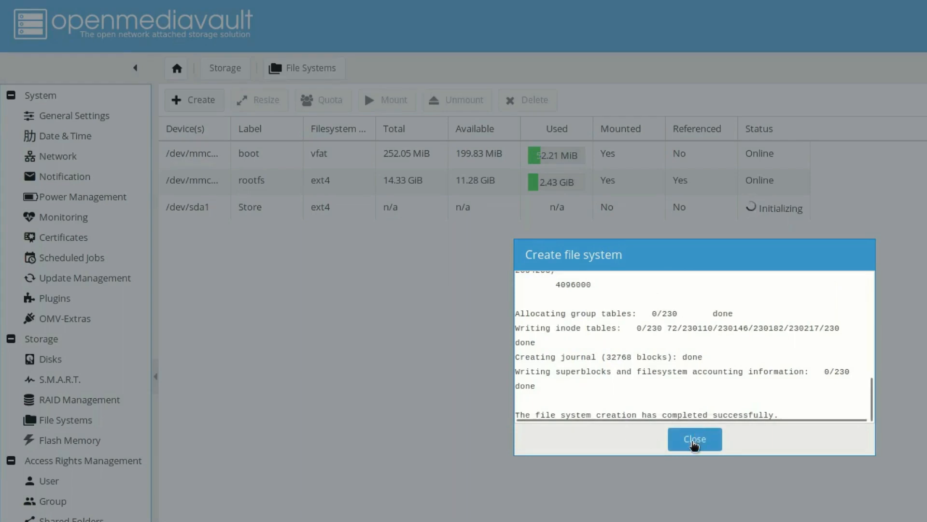
# - Mount the Store file system on /dev/sda1 and apply the configuration changes
pyautogui.click(695, 439)
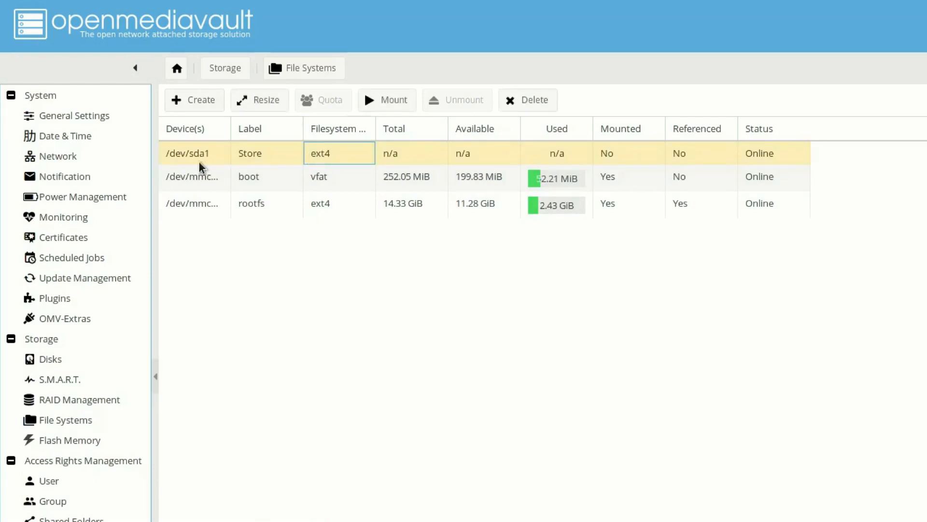
pyautogui.moveTo(581, 162)
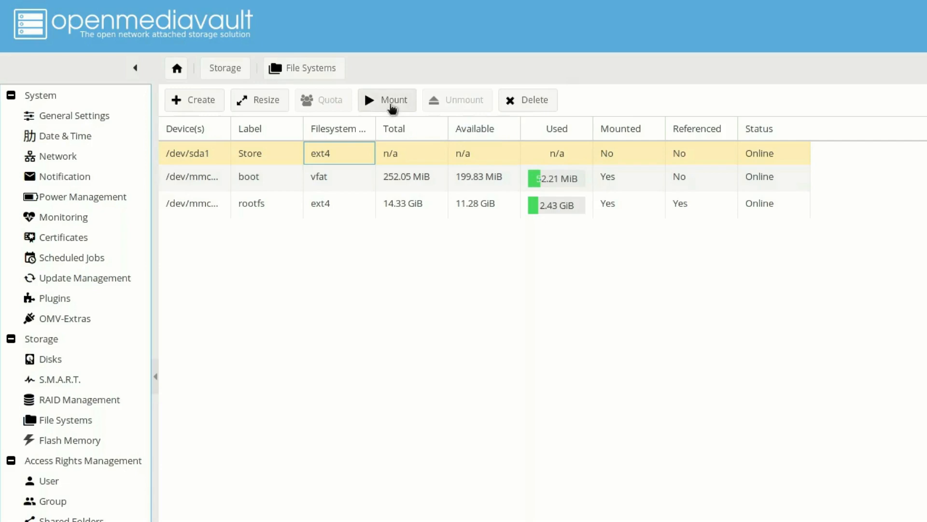
pyautogui.click(388, 100)
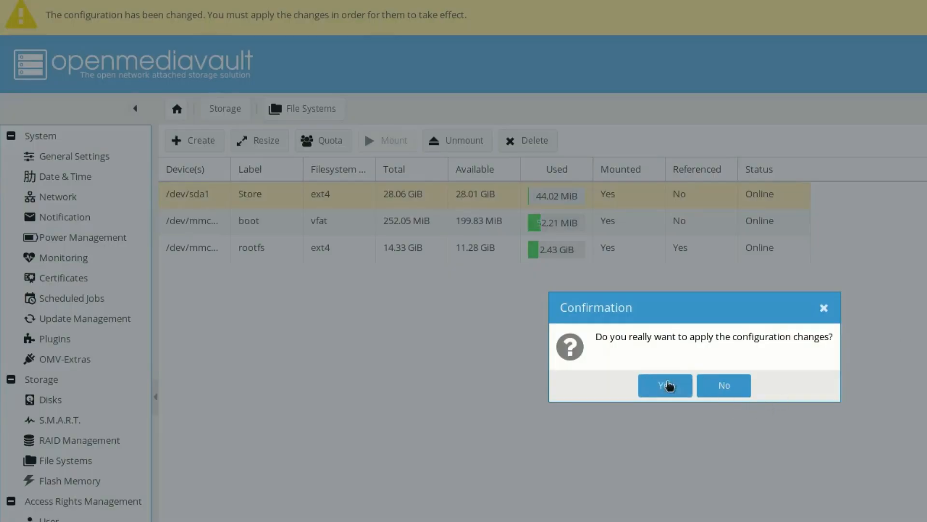
pyautogui.click(666, 385)
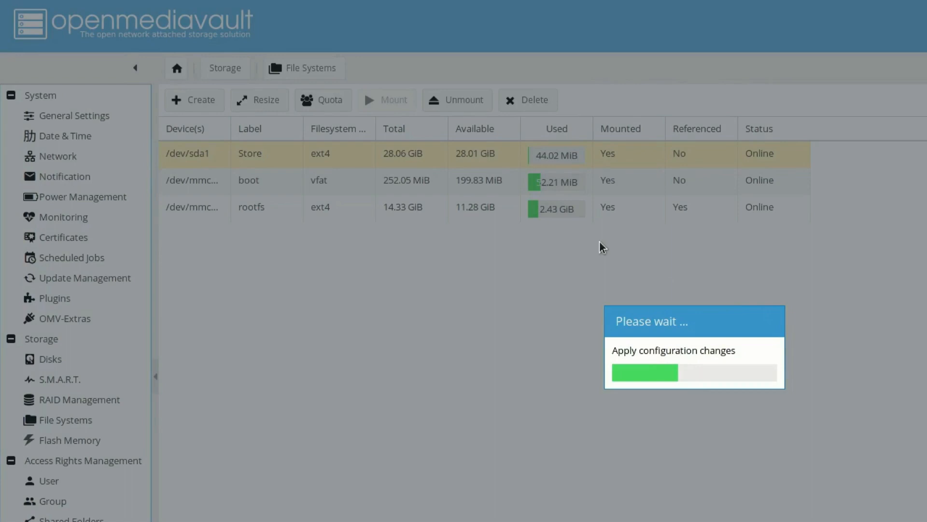
pyautogui.moveTo(552, 301)
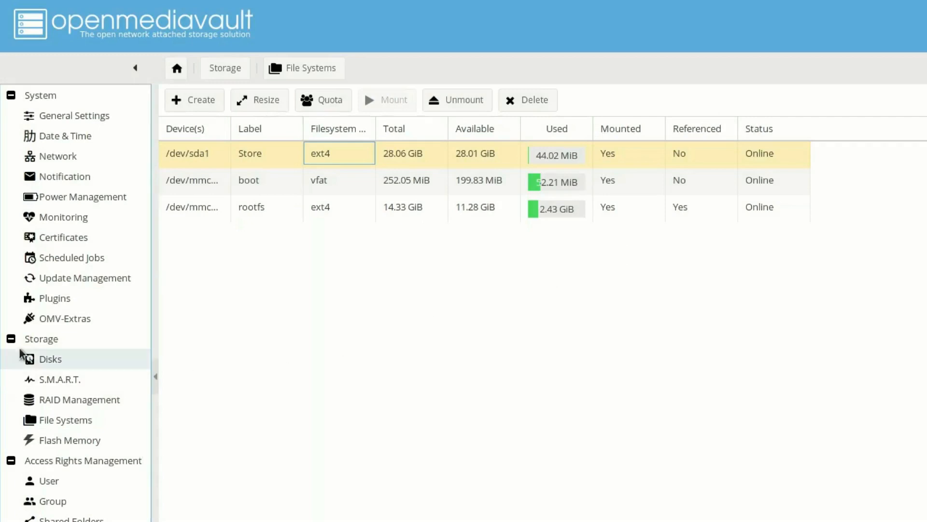
# - Add user 'PcMac' in the users group and apply the changes
pyautogui.click(46, 480)
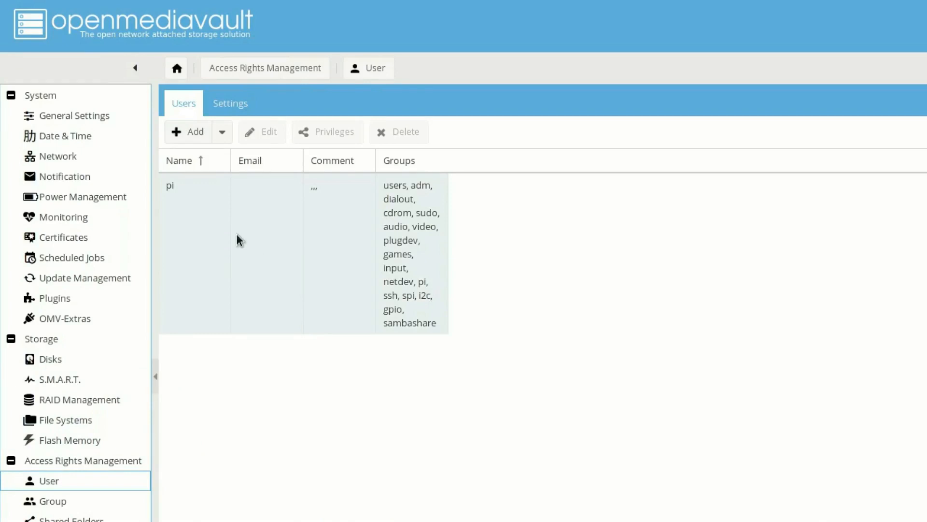
pyautogui.moveTo(242, 247)
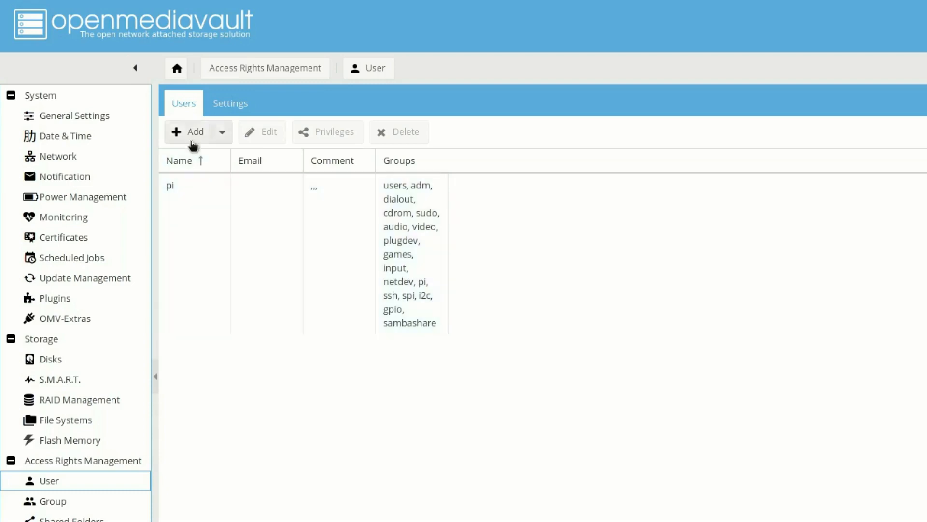
pyautogui.click(222, 132)
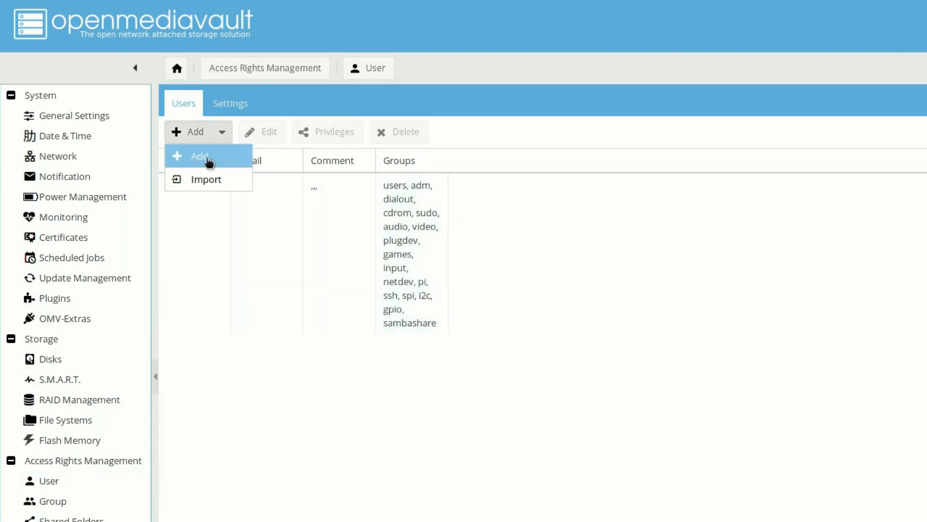
pyautogui.click(200, 156)
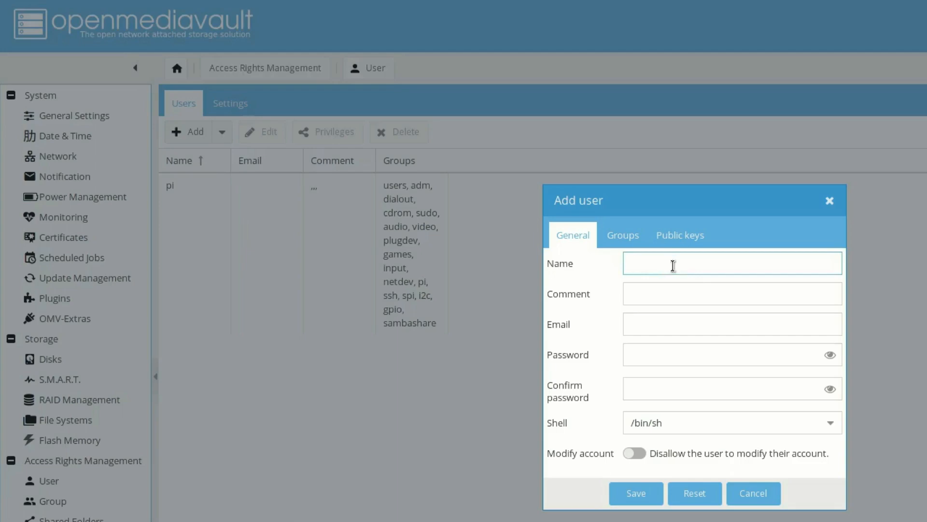
pyautogui.write('PcMac')
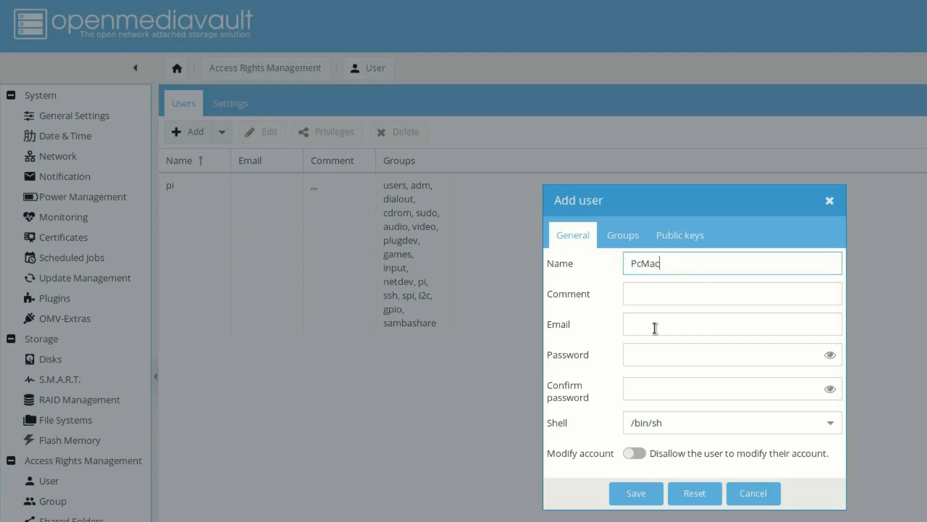
pyautogui.click(636, 493)
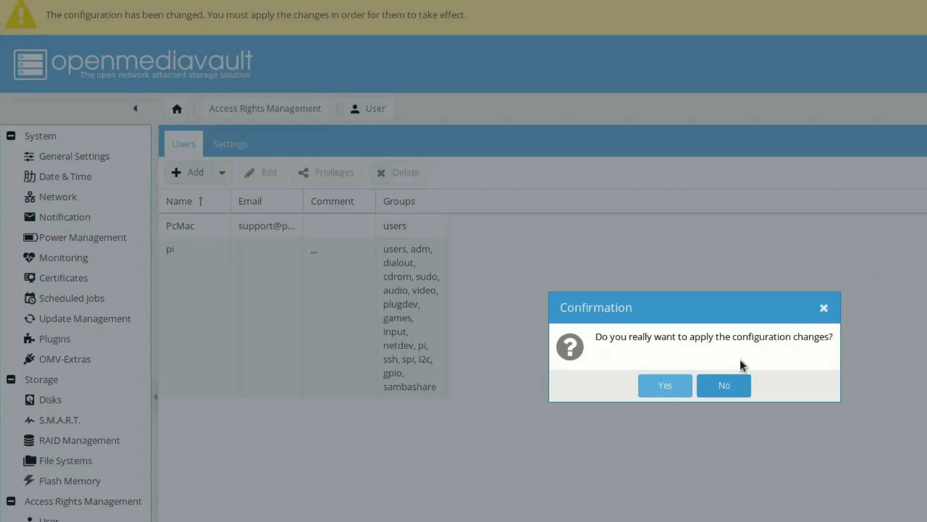
pyautogui.click(665, 385)
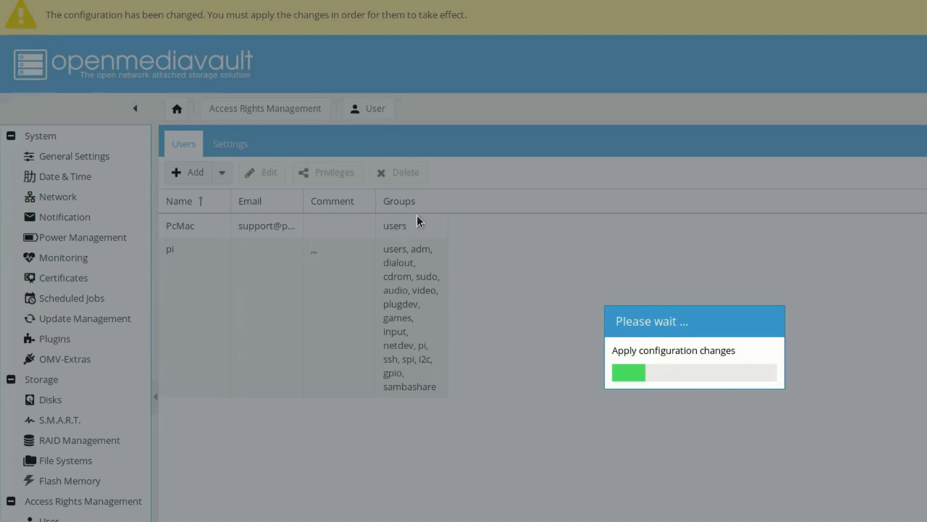
pyautogui.moveTo(477, 241)
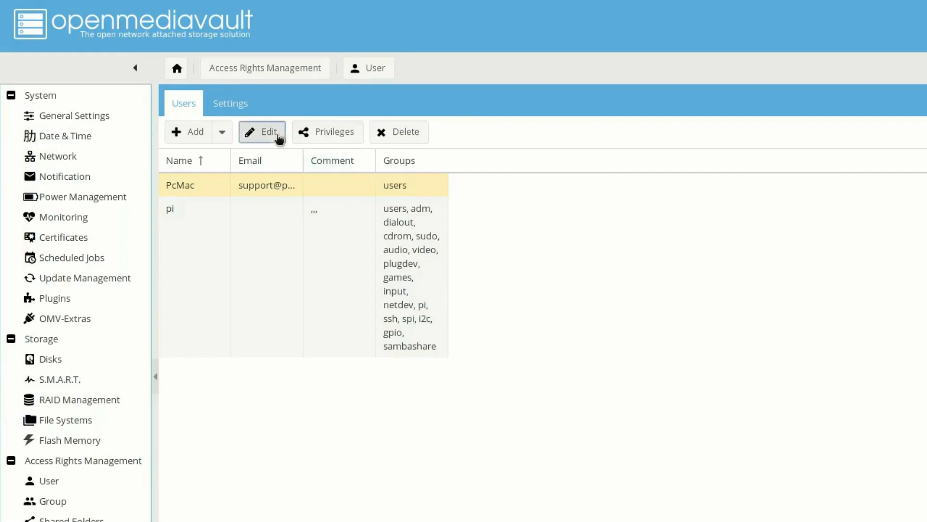
# - Edit PcMac and add the adm, sambashare and ssh groups
pyautogui.click(262, 132)
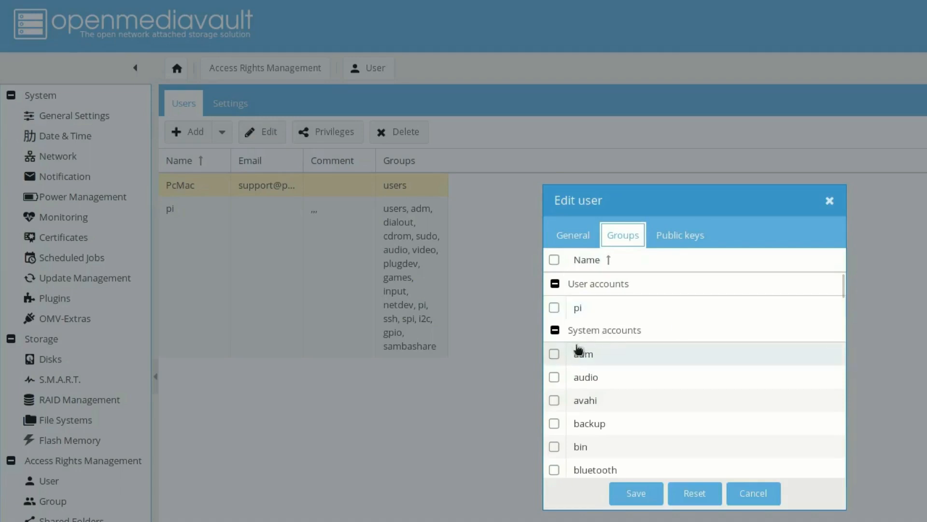
pyautogui.click(555, 354)
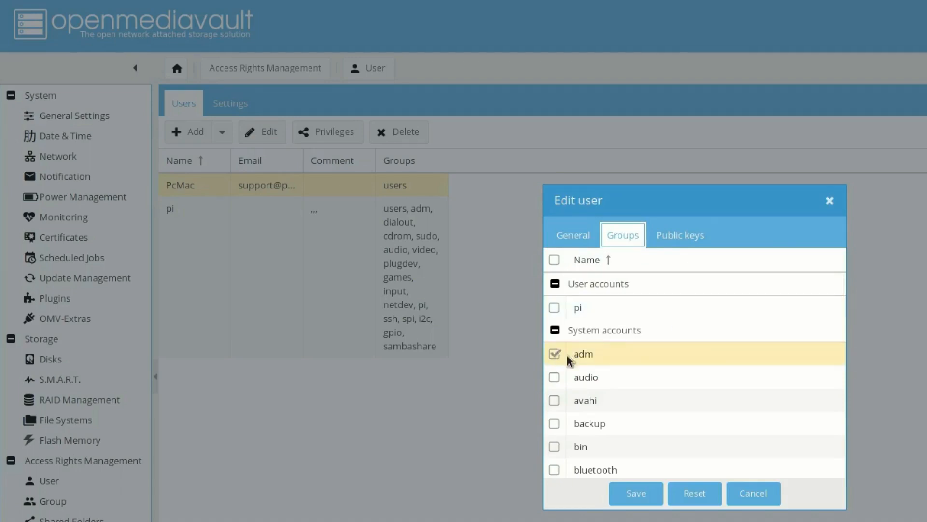
pyautogui.scroll(-3)
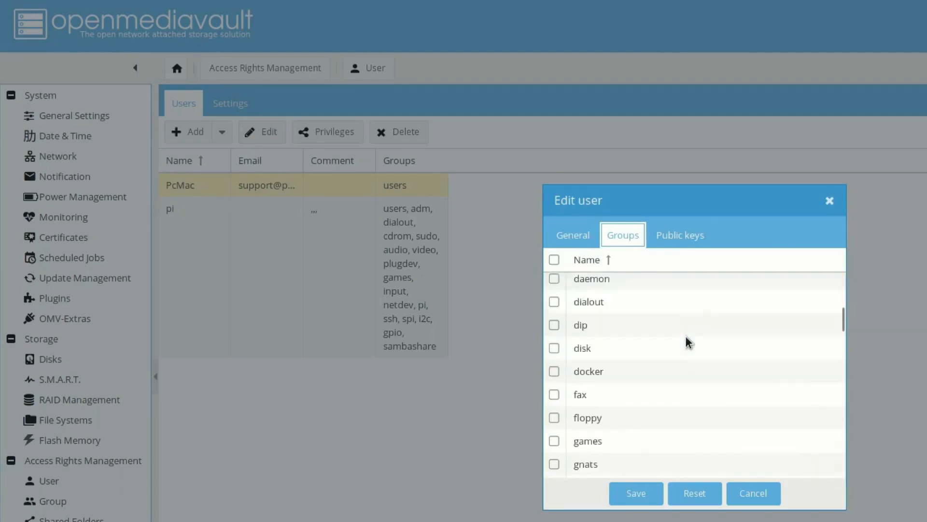
pyautogui.scroll(-3)
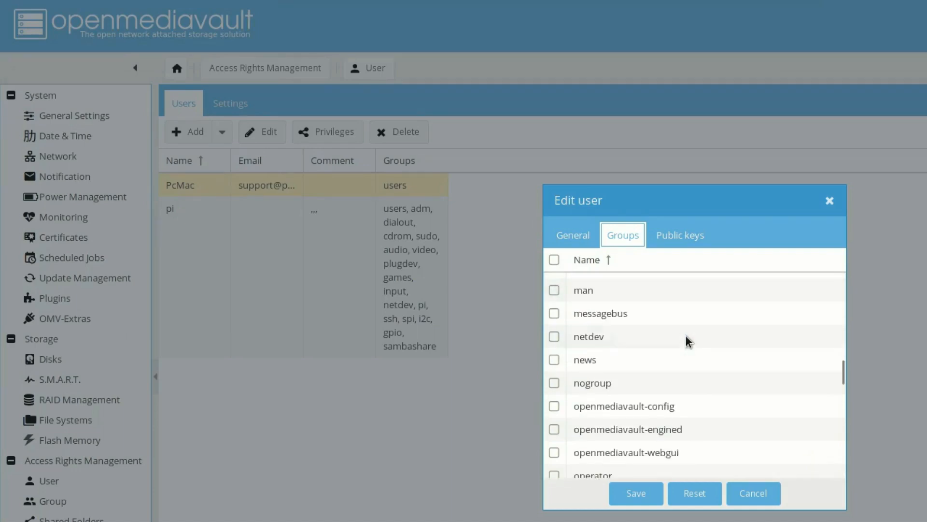
pyautogui.scroll(-3)
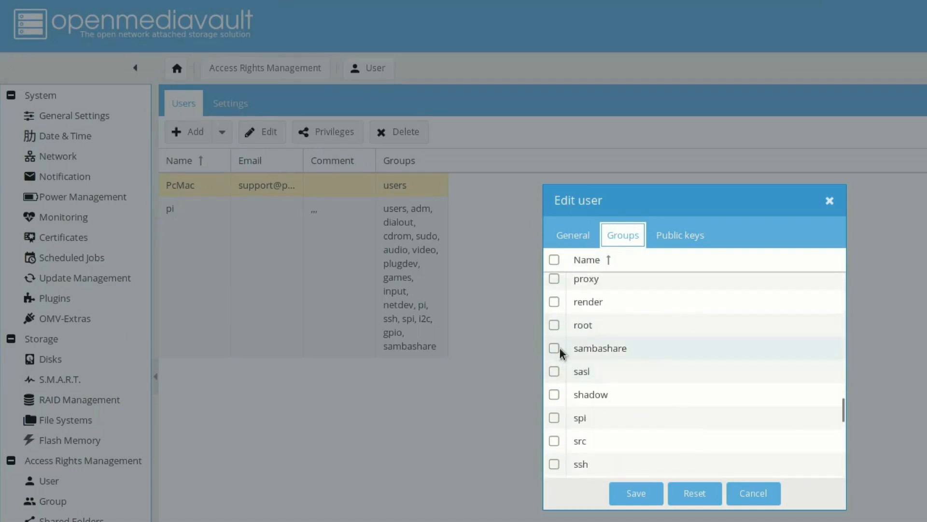
pyautogui.click(554, 349)
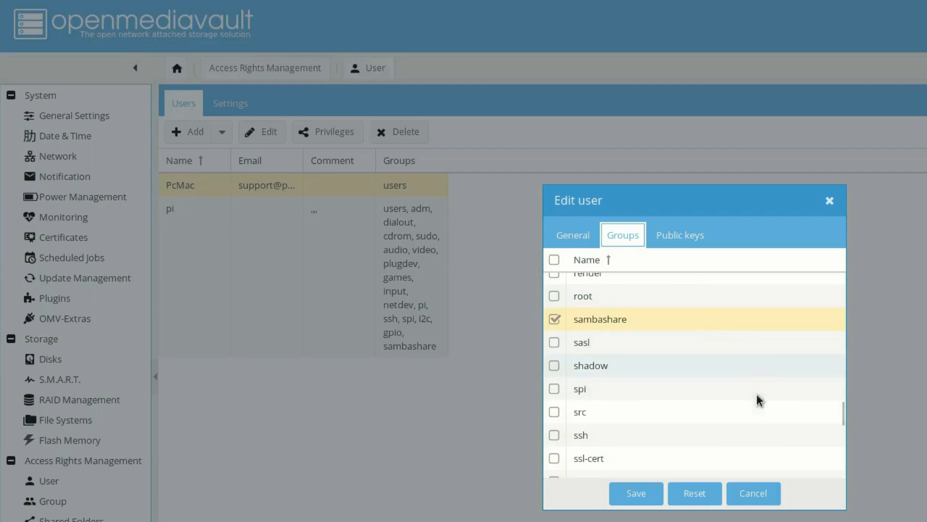
pyautogui.click(554, 435)
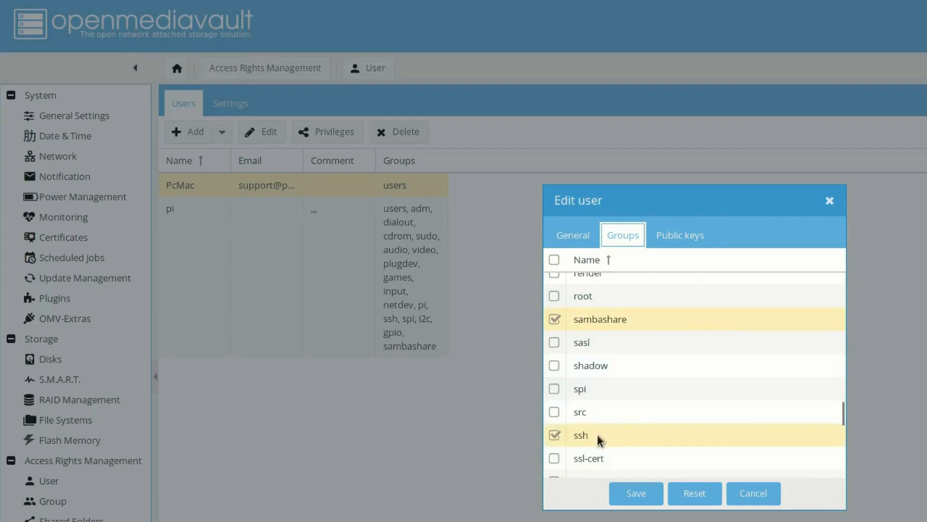
# - Add PcMac to www-data and root, save, and apply the changes
pyautogui.scroll(-3)
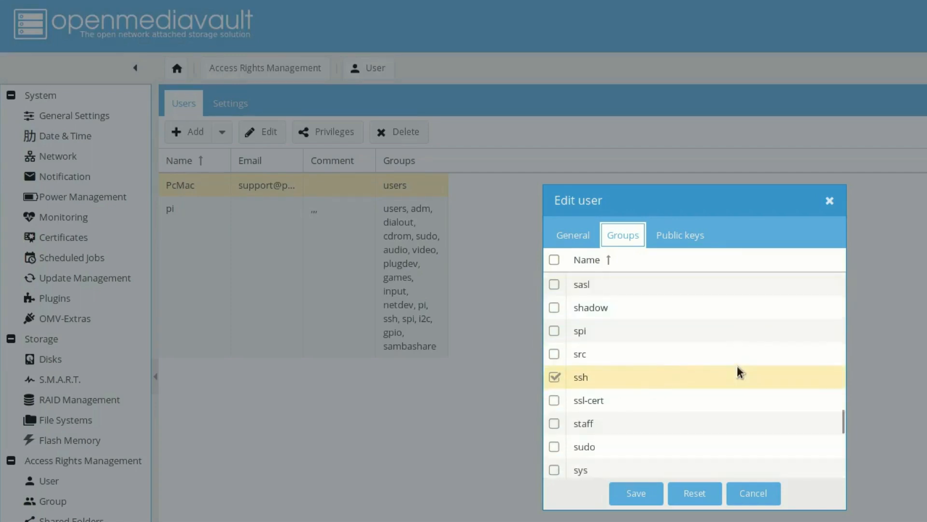
pyautogui.scroll(-3)
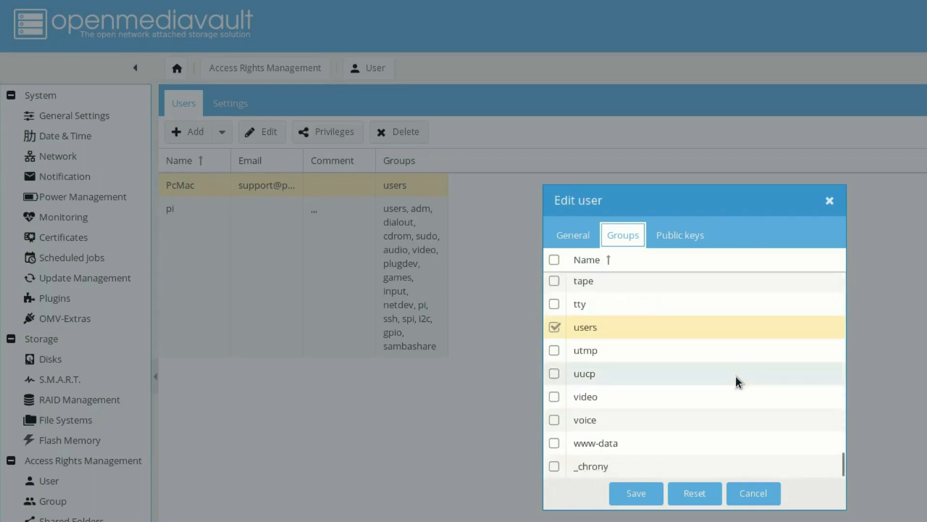
pyautogui.moveTo(555, 448)
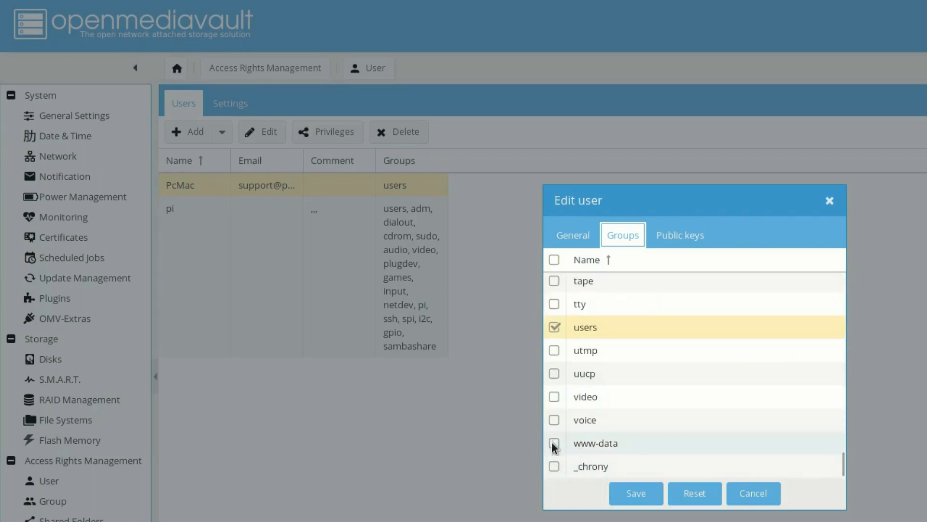
pyautogui.click(554, 443)
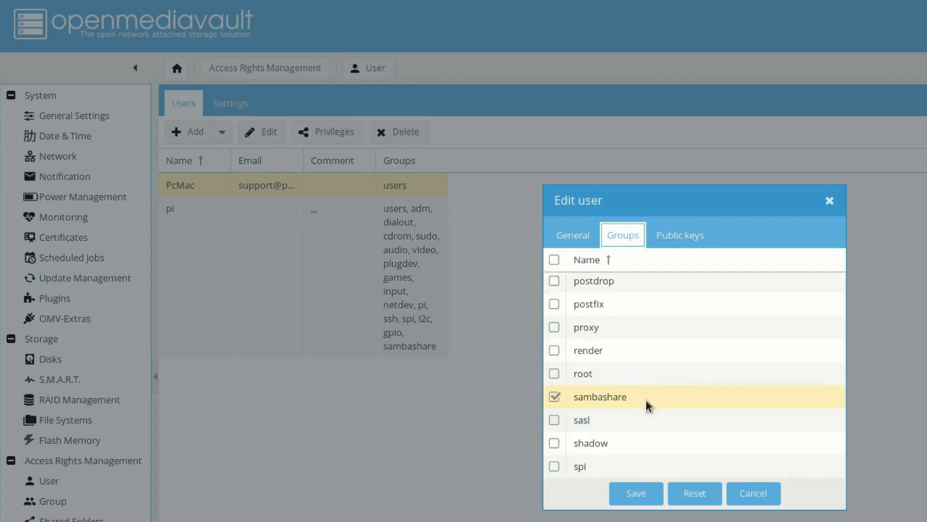
pyautogui.moveTo(596, 419)
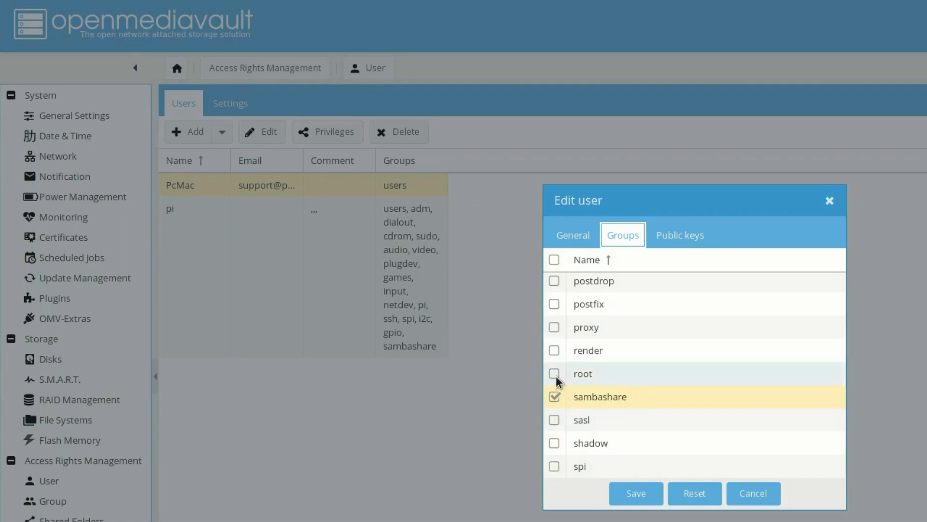
pyautogui.click(554, 373)
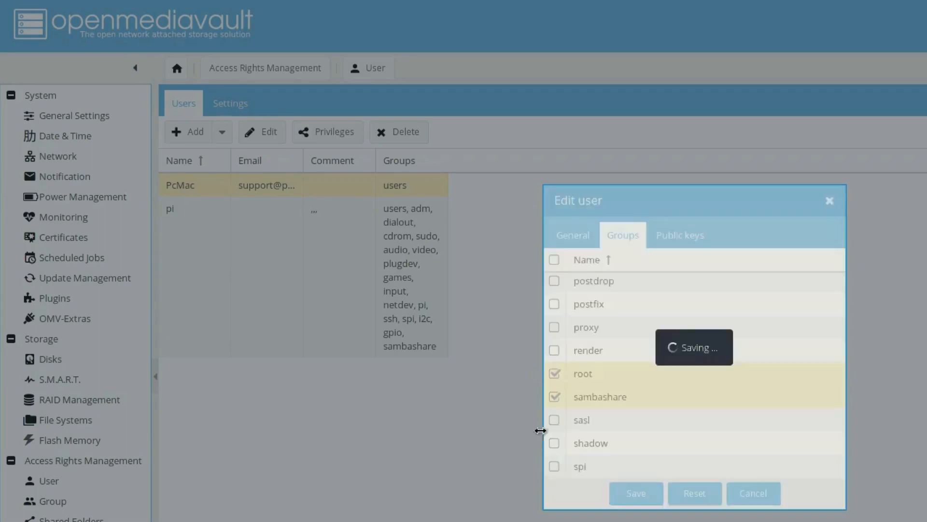
pyautogui.click(636, 493)
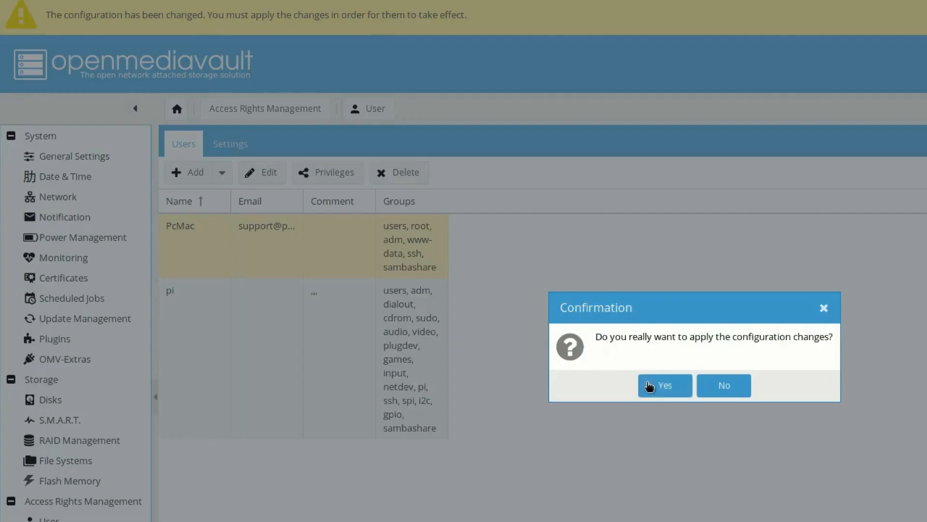
pyautogui.click(665, 385)
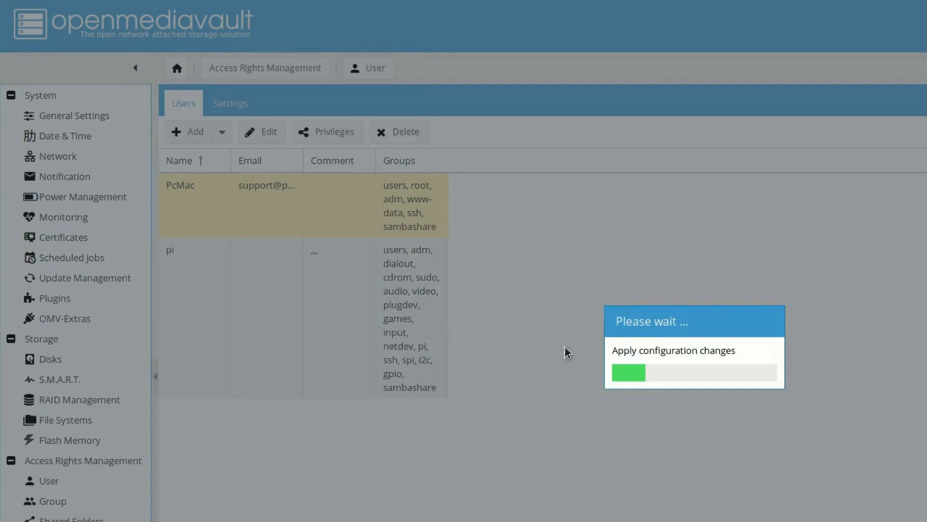
pyautogui.moveTo(424, 241)
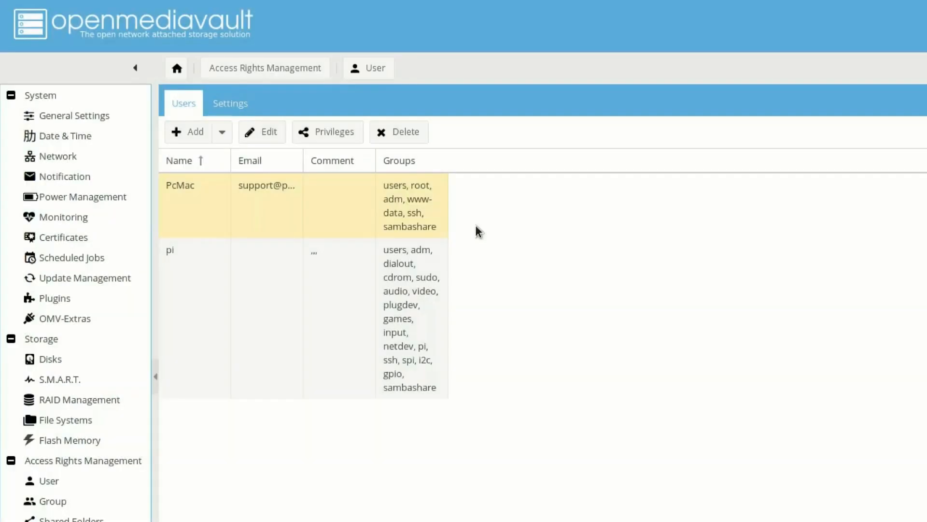
pyautogui.moveTo(45, 501)
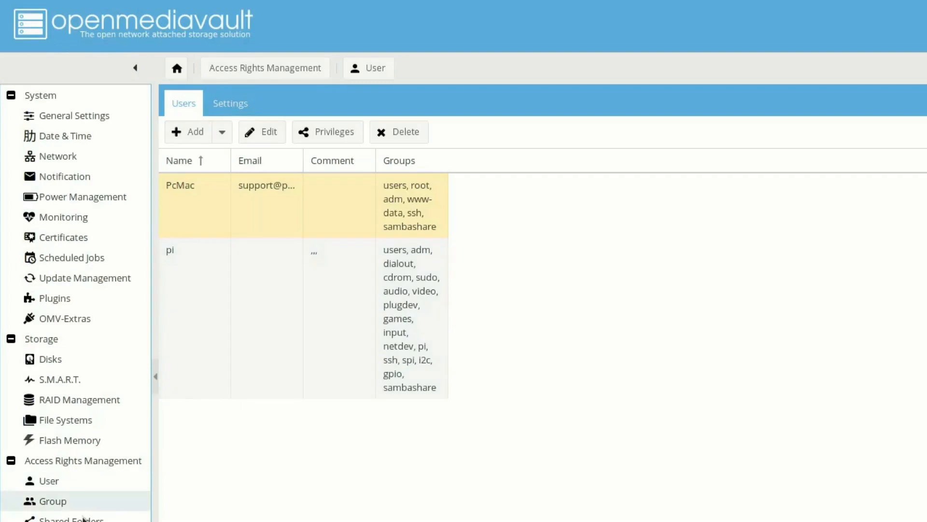
# - Create shared folder 'Docker' on the Store device with path Docker/
pyautogui.click(63, 517)
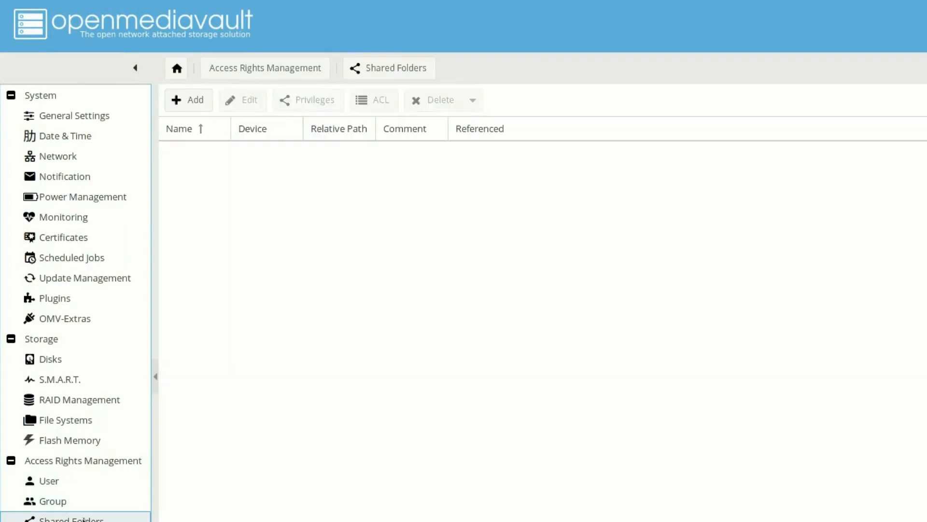
pyautogui.moveTo(232, 405)
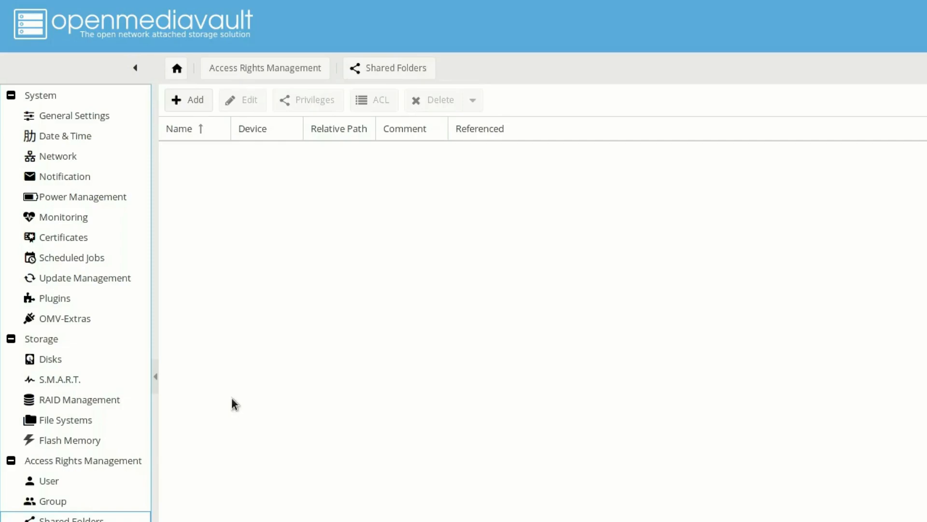
pyautogui.click(188, 100)
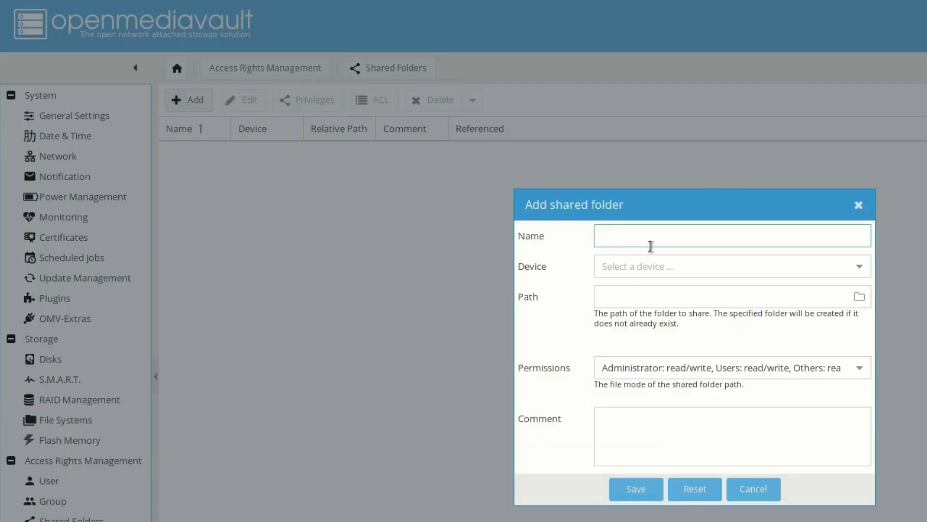
pyautogui.write('Docker')
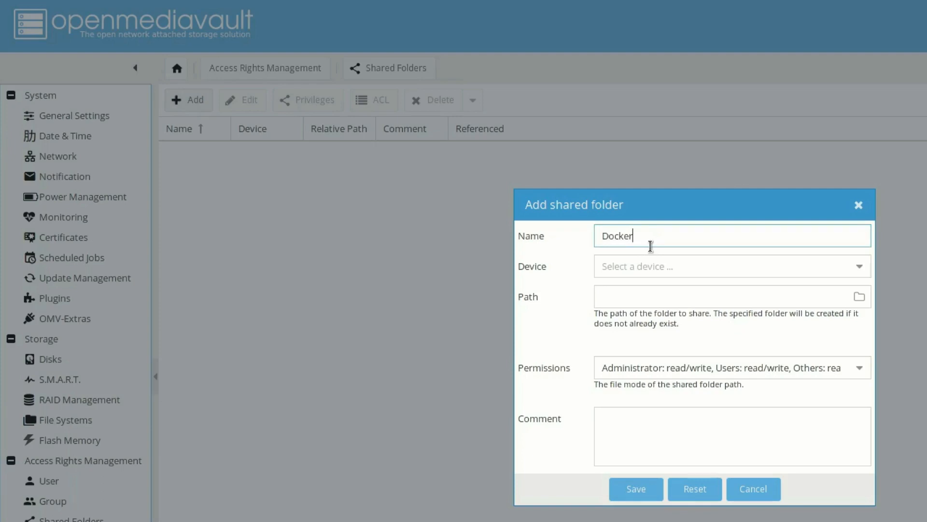
pyautogui.moveTo(706, 276)
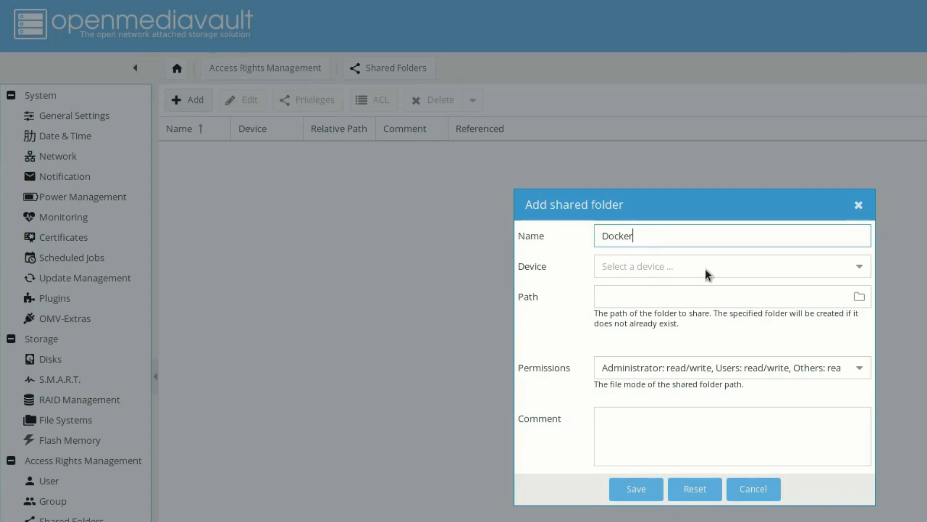
pyautogui.click(732, 266)
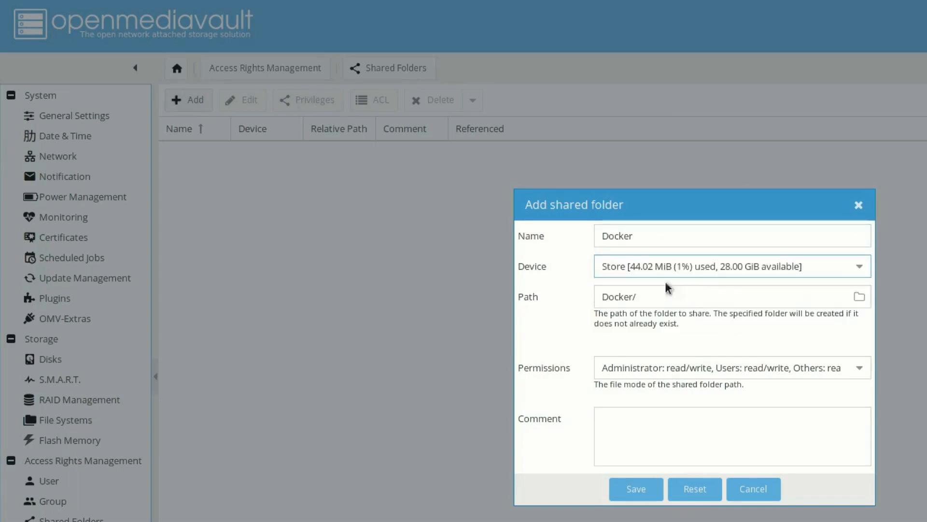
pyautogui.moveTo(636, 494)
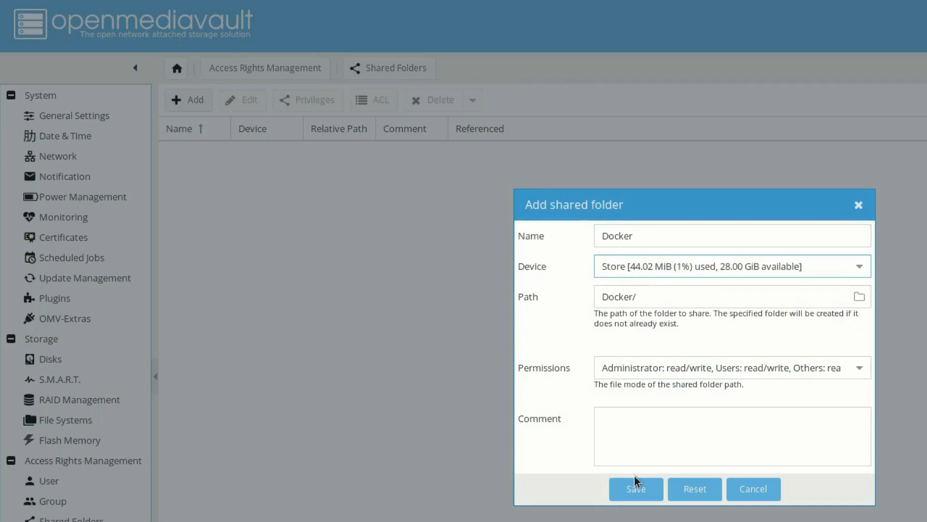
pyautogui.click(636, 489)
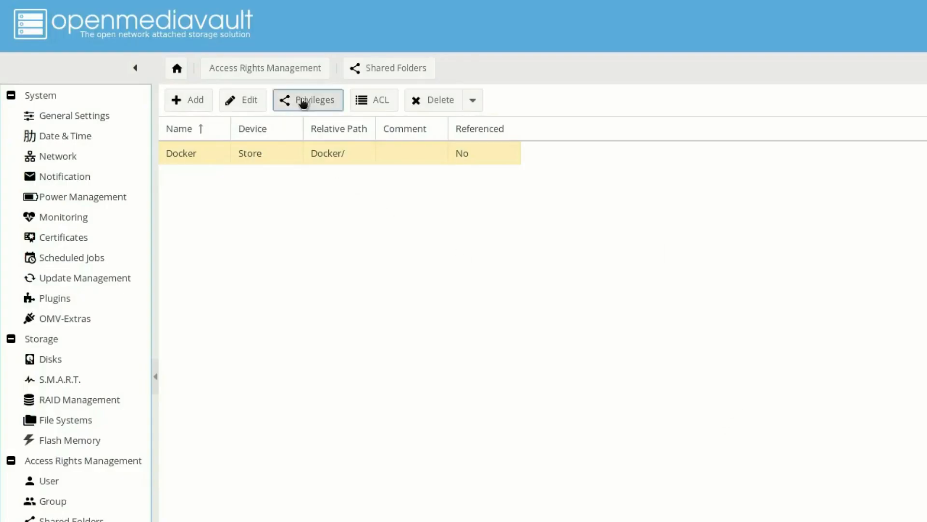
# - Grant PcMac read/write privileges on the Docker folder and apply the changes
pyautogui.click(307, 100)
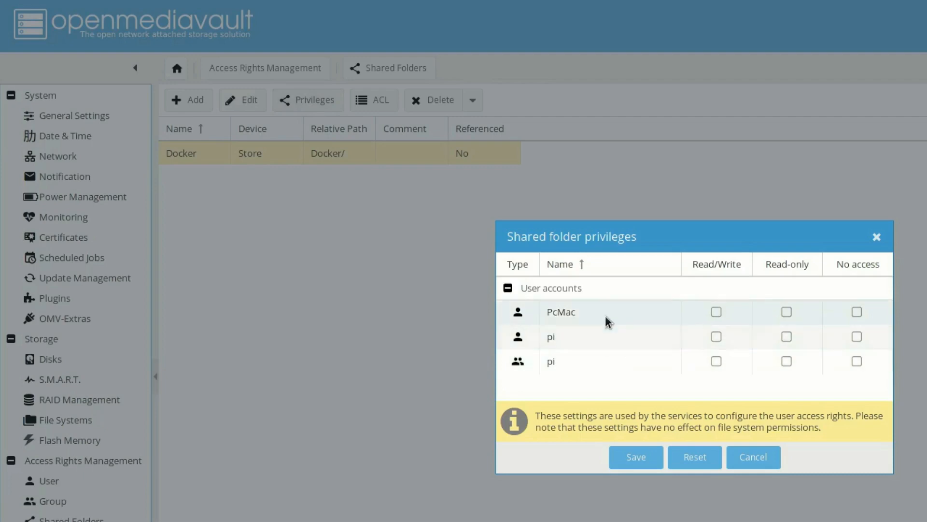
pyautogui.click(716, 311)
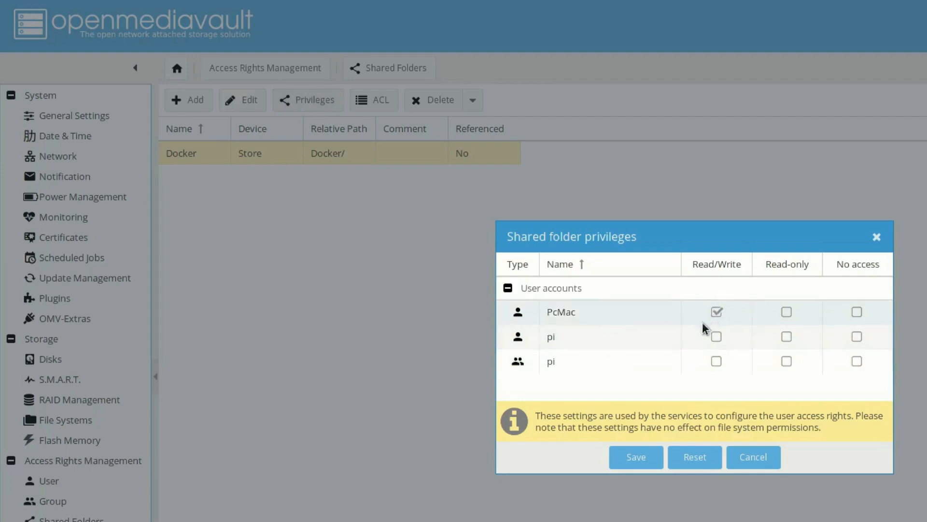
pyautogui.click(716, 360)
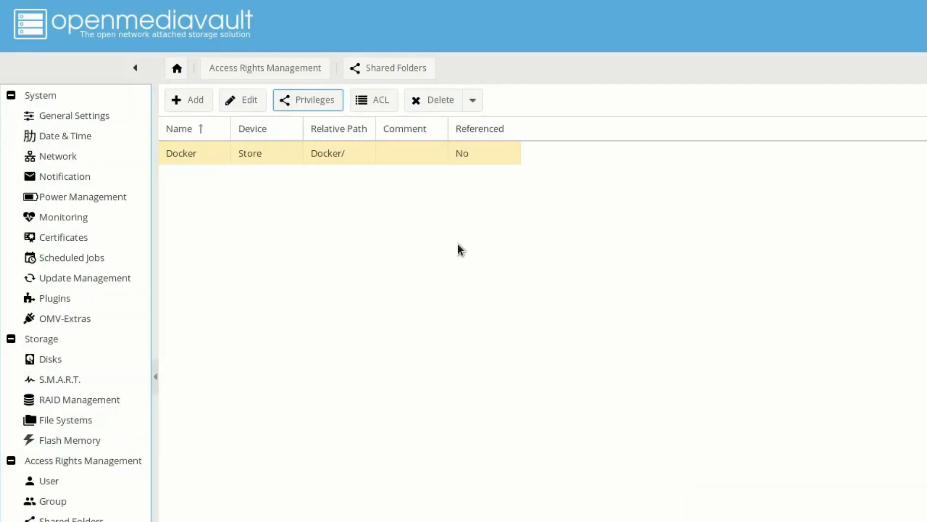
pyautogui.moveTo(432, 229)
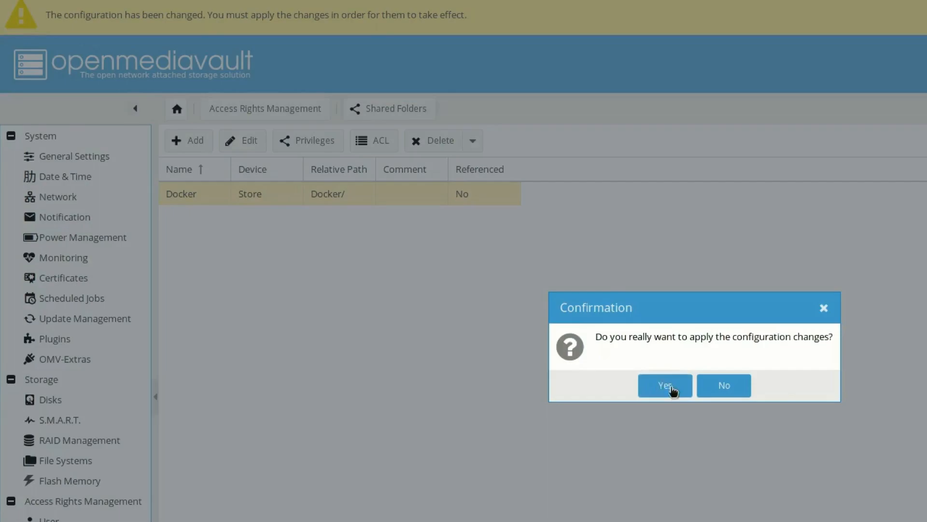
pyautogui.click(665, 385)
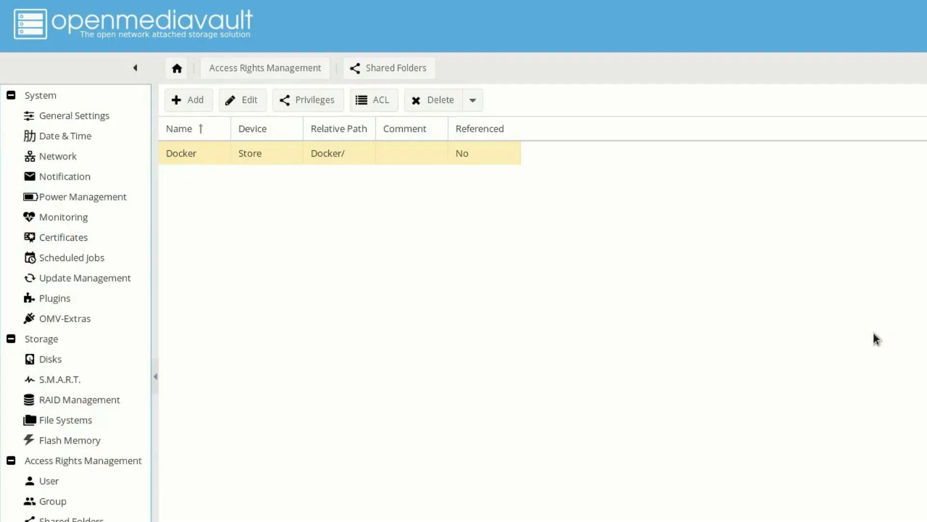
pyautogui.click(374, 100)
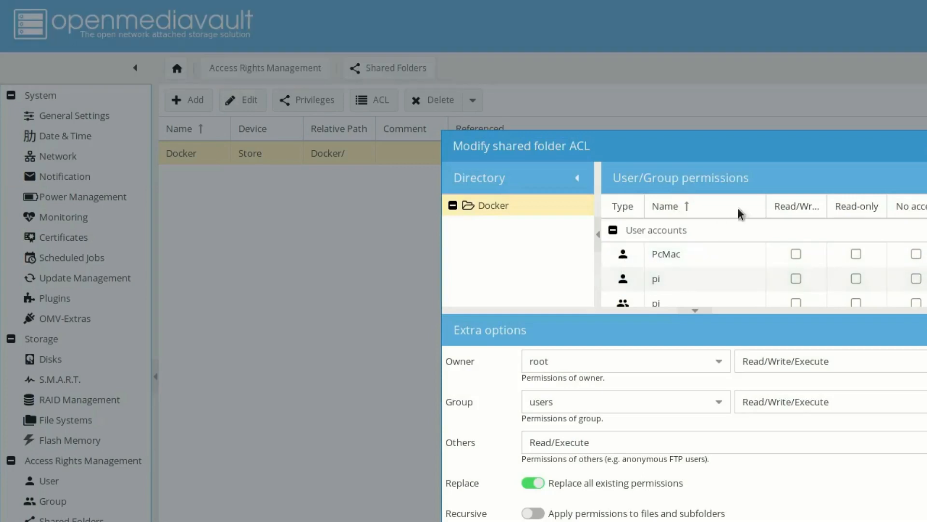
pyautogui.moveTo(514, 224)
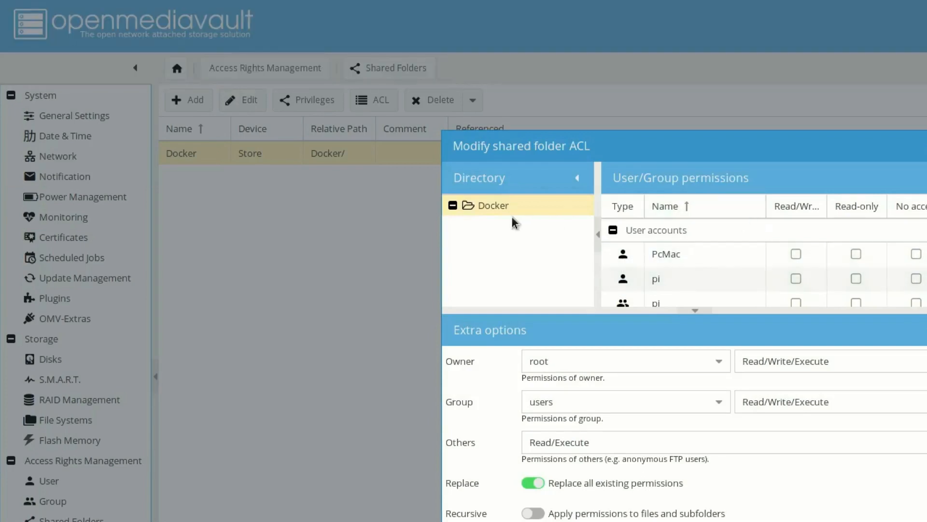
pyautogui.click(796, 253)
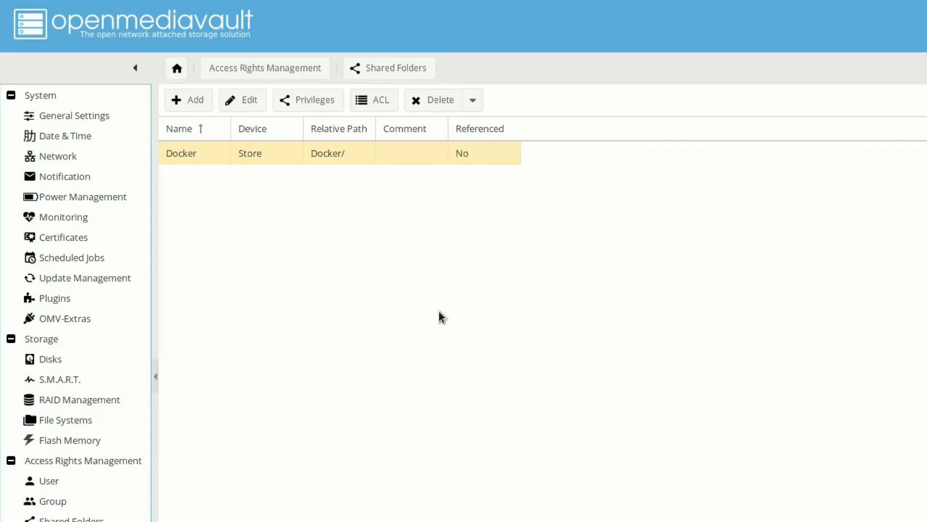
pyautogui.moveTo(421, 339)
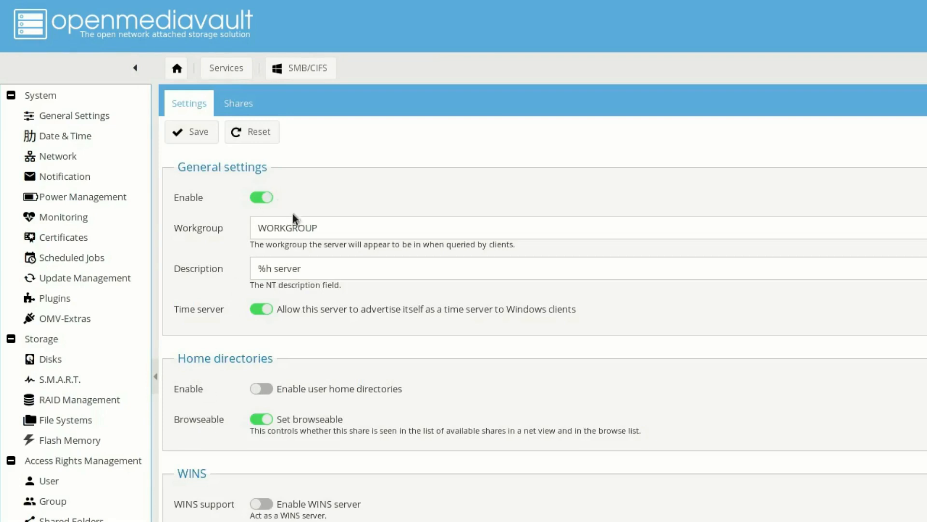
pyautogui.moveTo(246, 104)
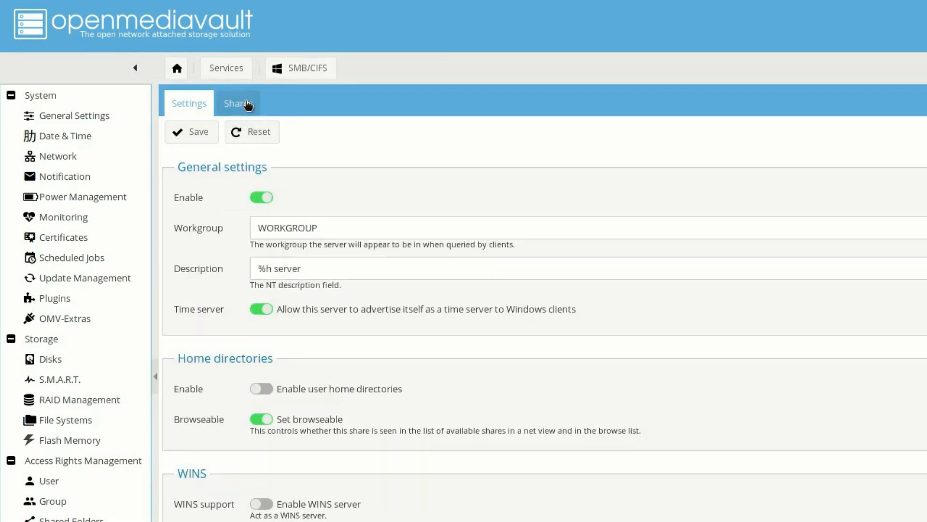
# - Add a browseable, enabled SMB share for the Docker folder and apply the changes
pyautogui.click(238, 103)
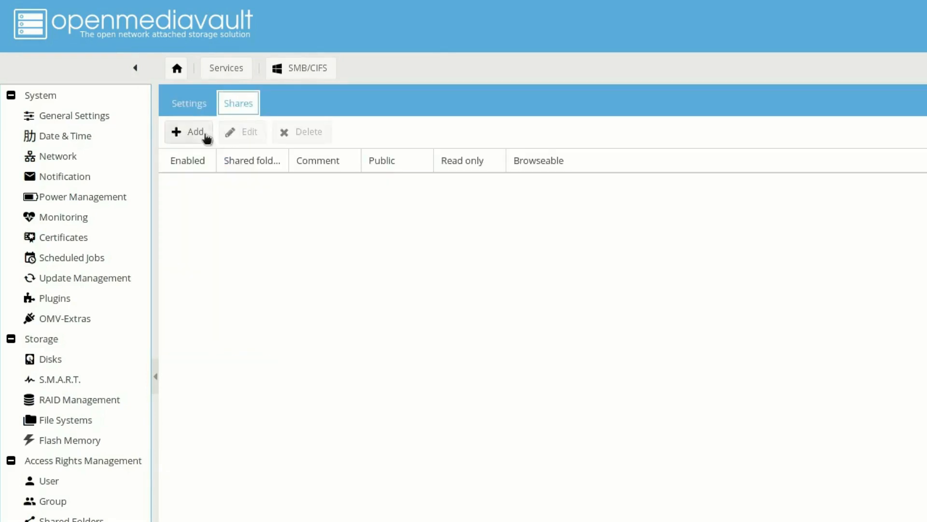
pyautogui.click(189, 132)
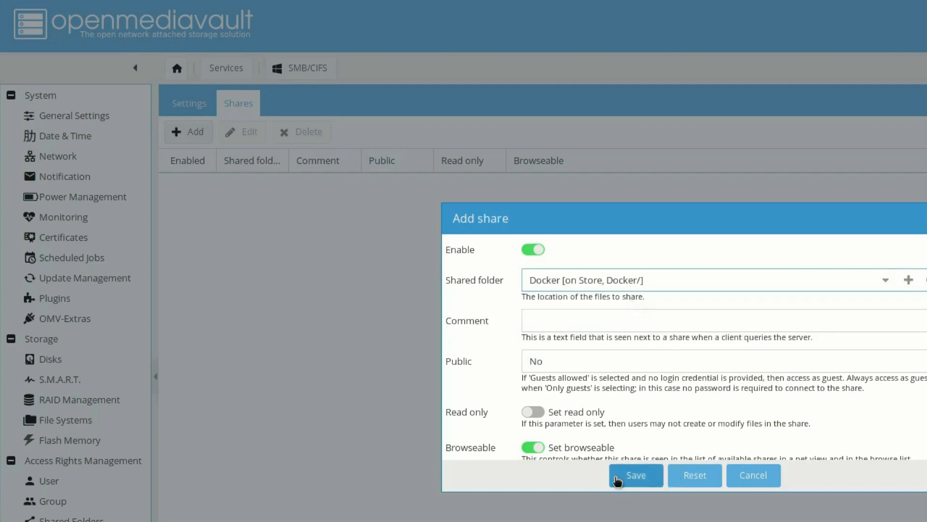
pyautogui.click(637, 476)
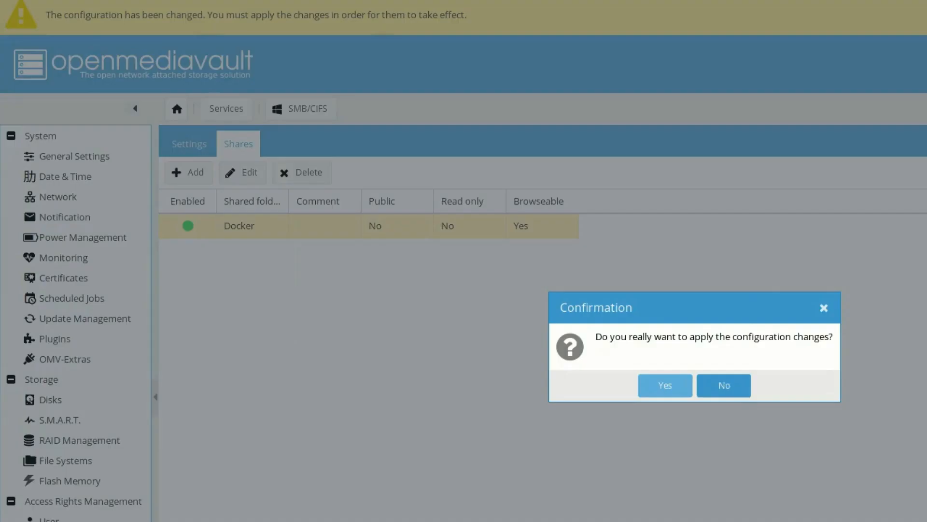
pyautogui.click(665, 385)
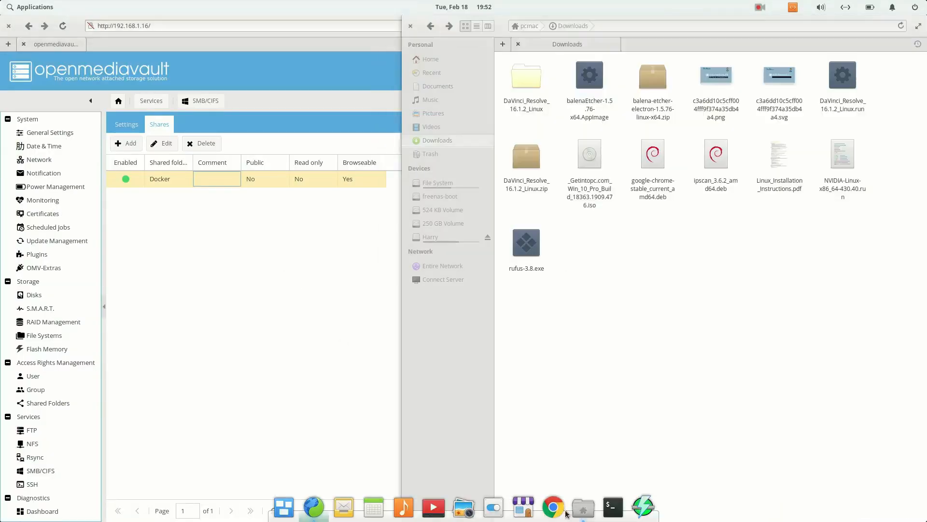
# - Browse Entire Network and open the raspberrypi SMB/CIFS server
pyautogui.click(442, 265)
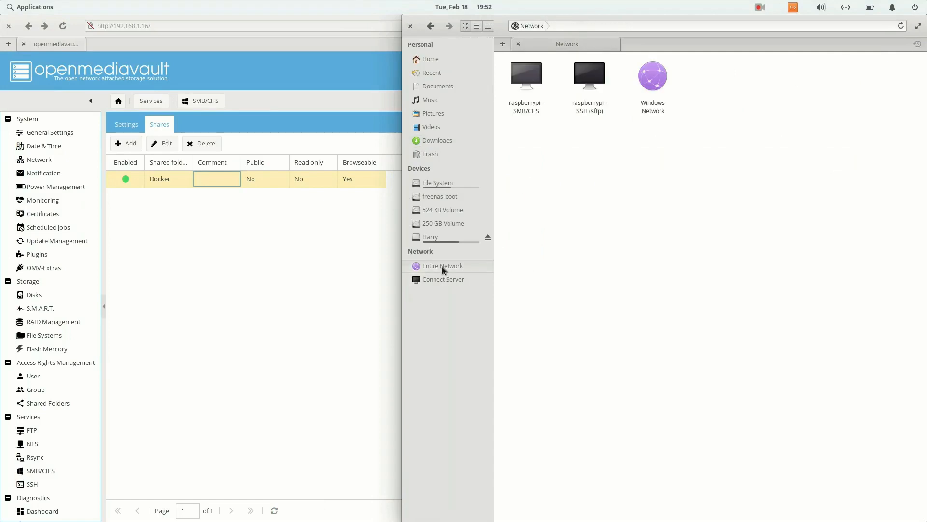
pyautogui.click(526, 76)
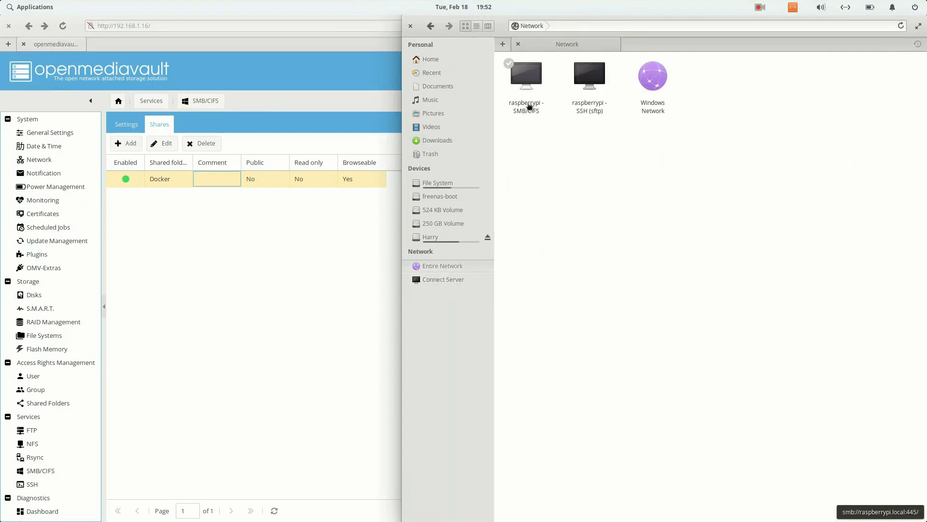
pyautogui.moveTo(543, 107)
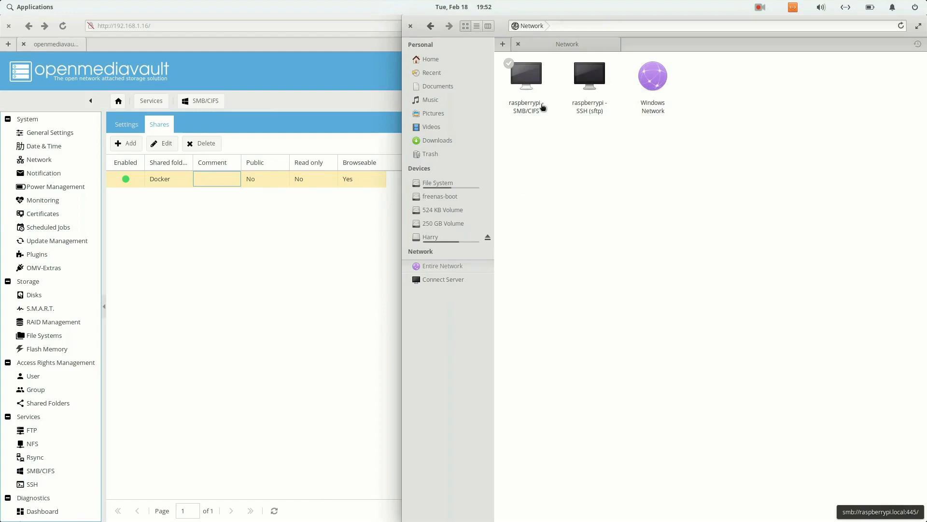
pyautogui.doubleClick(527, 75)
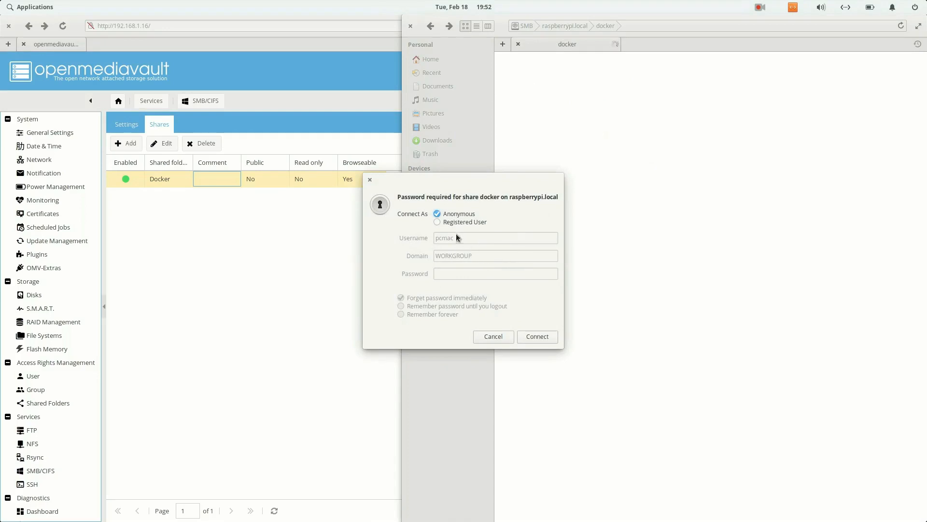
# - Log in to the docker share as a registered user, remembering the password forever
pyautogui.click(436, 222)
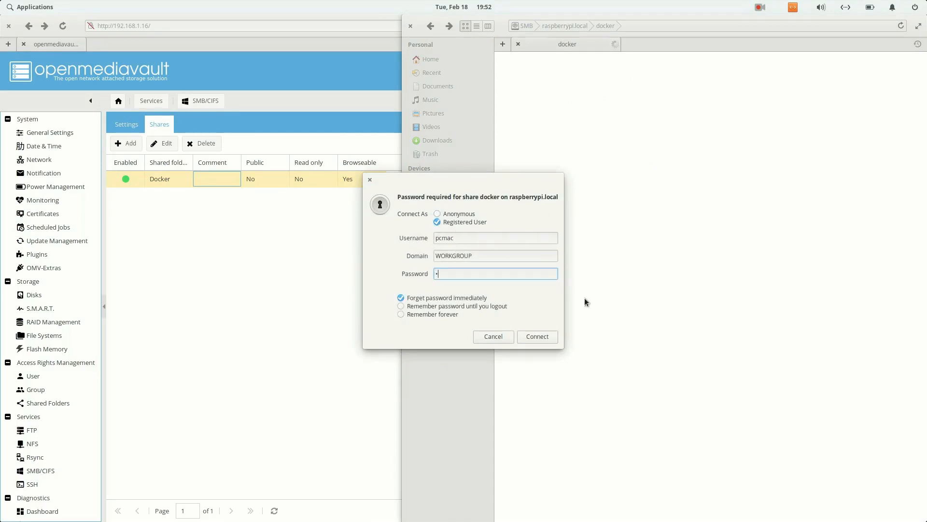
pyautogui.write('password')
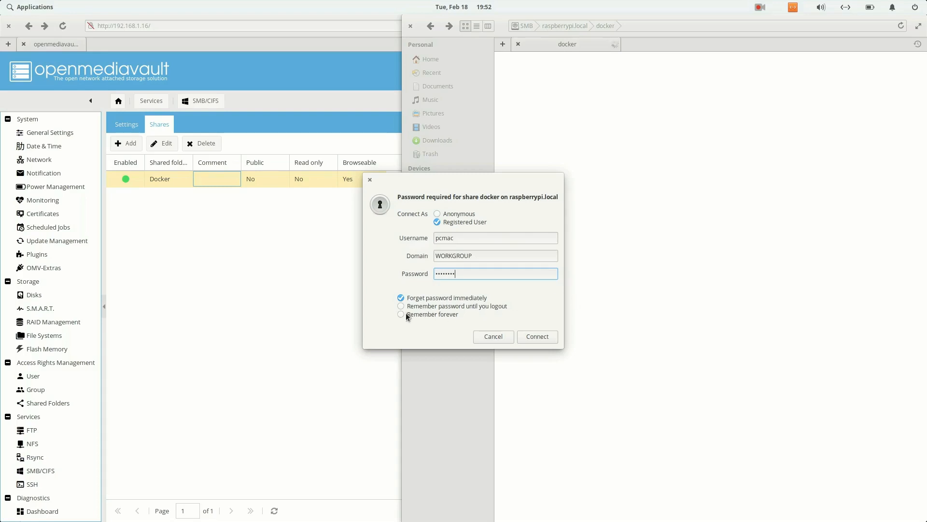
pyautogui.click(401, 314)
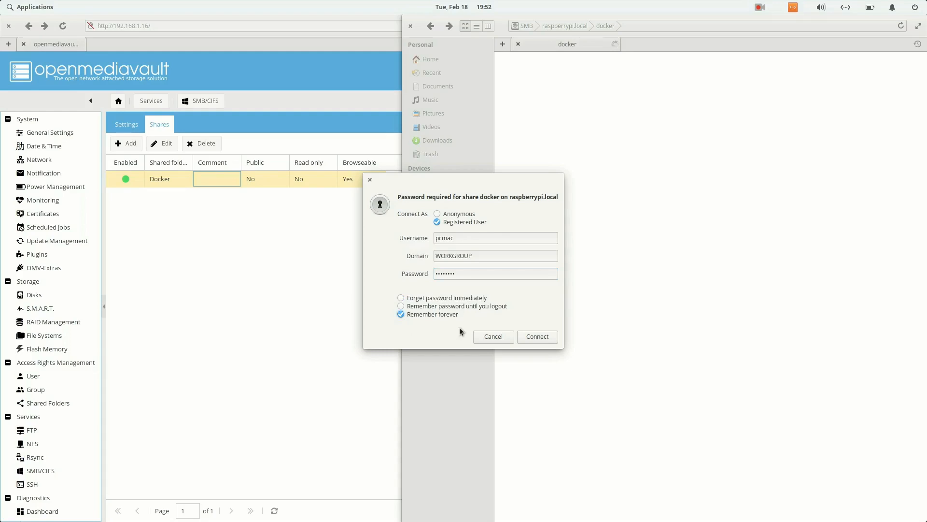
pyautogui.click(538, 336)
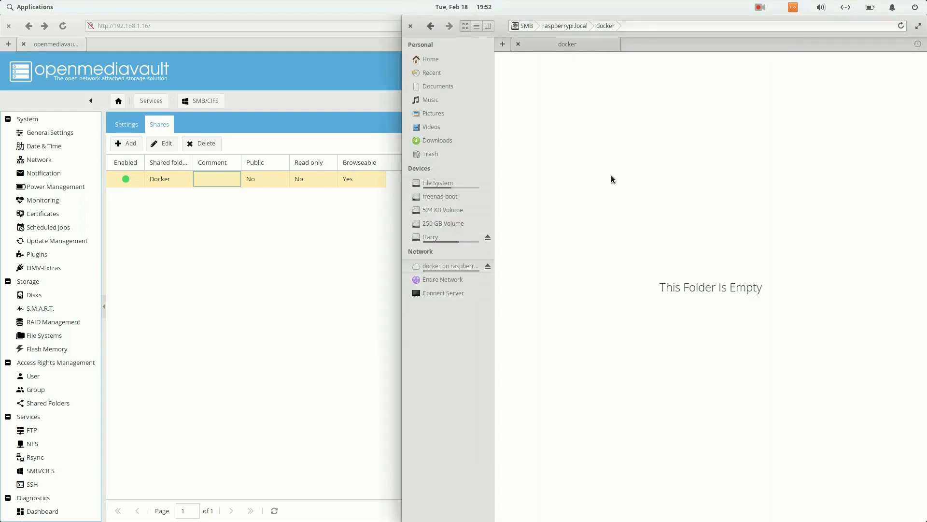
pyautogui.moveTo(640, 213)
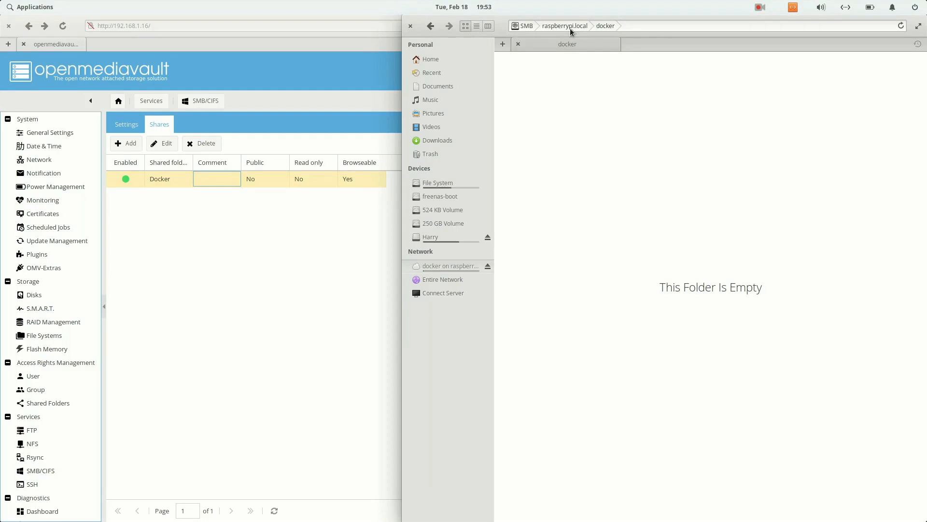
pyautogui.click(411, 25)
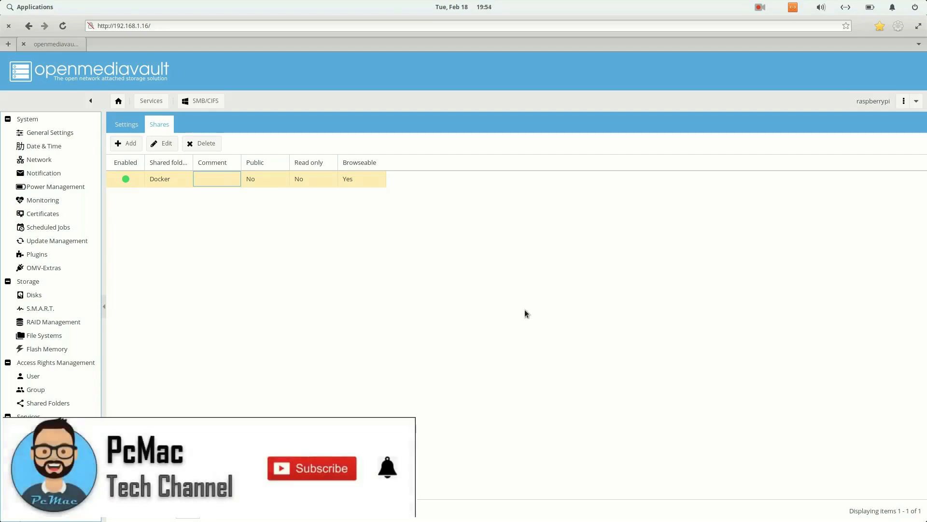
# - Close the file manager, leaving openmediavault's SMB/CIFS Shares page in the browser
pyautogui.click(312, 468)
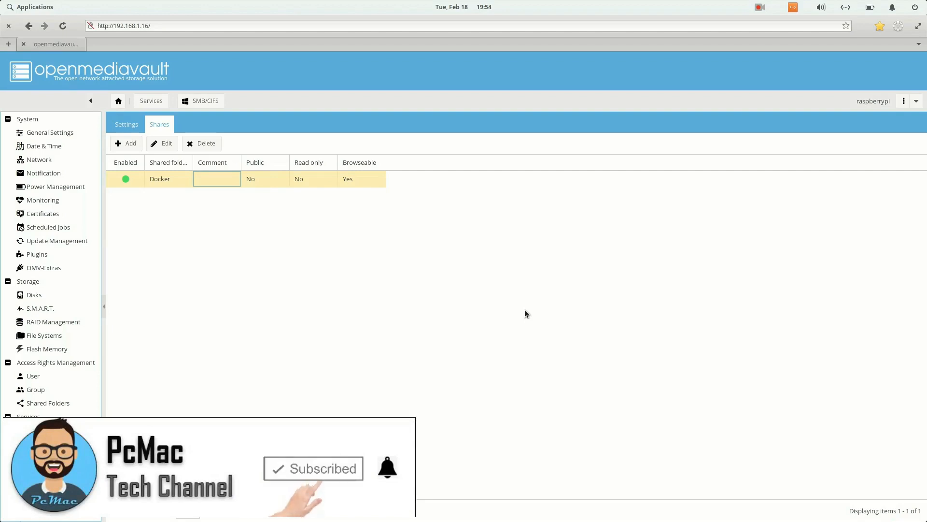